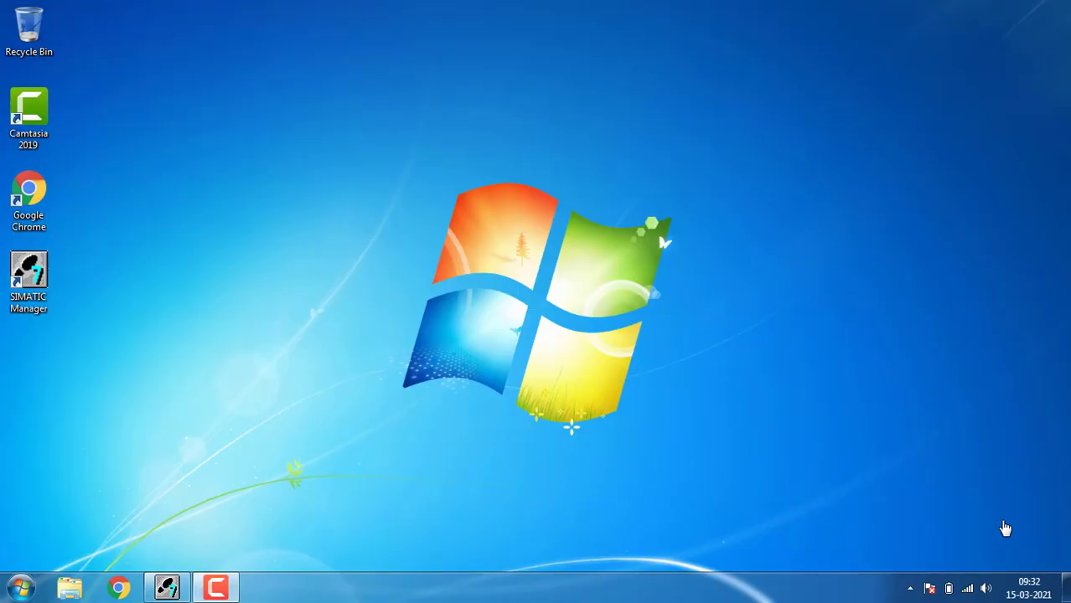
mouse_move(150, 282)
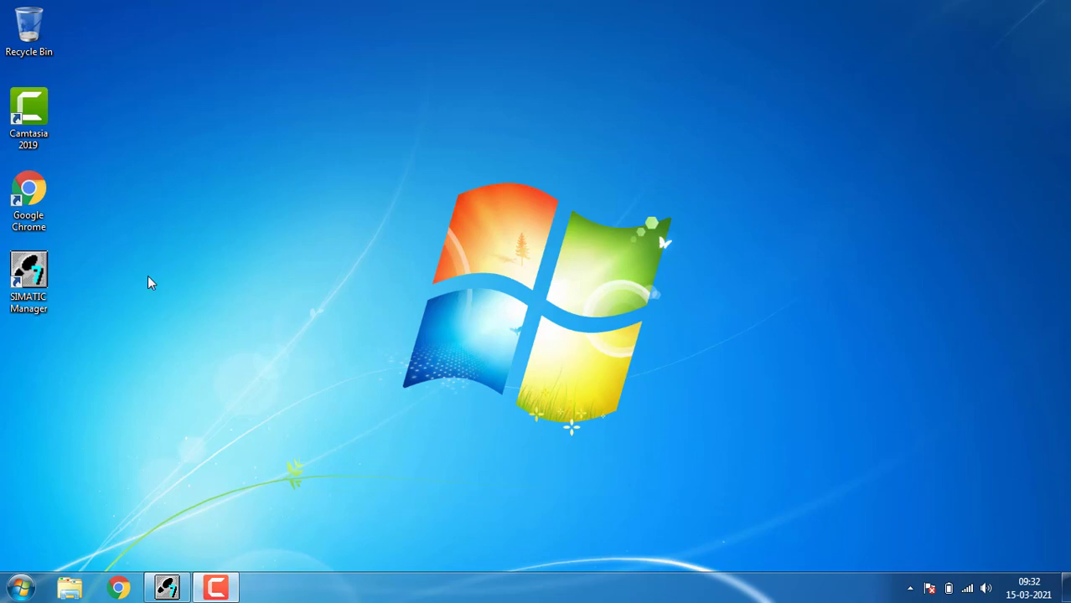
mouse_move(113, 442)
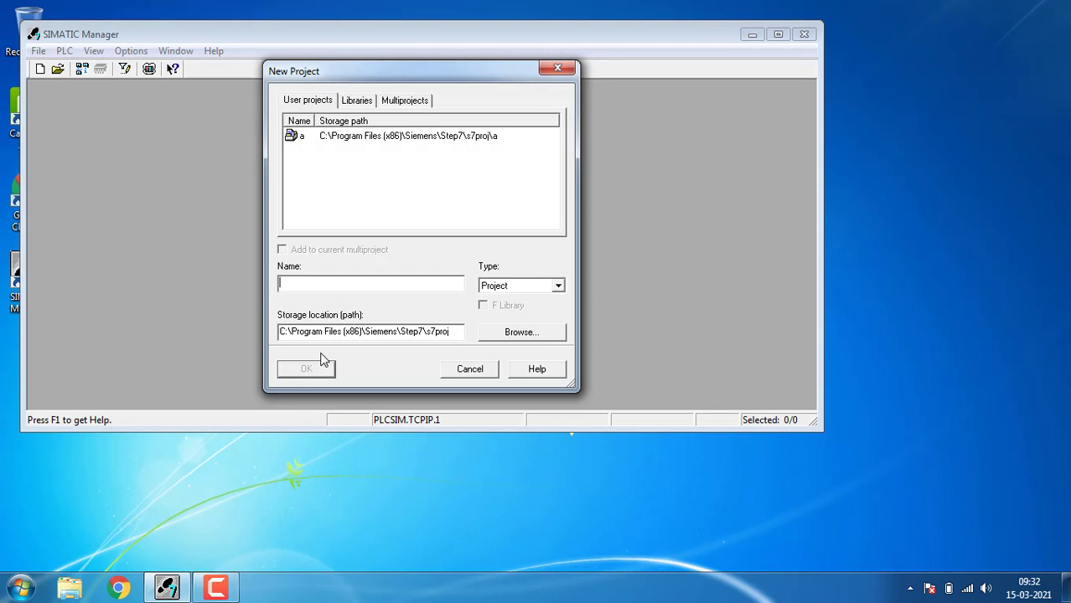
Create project 'rtc', insert a SIMATIC 300 station and open its hardware configuration.
text(rtc)
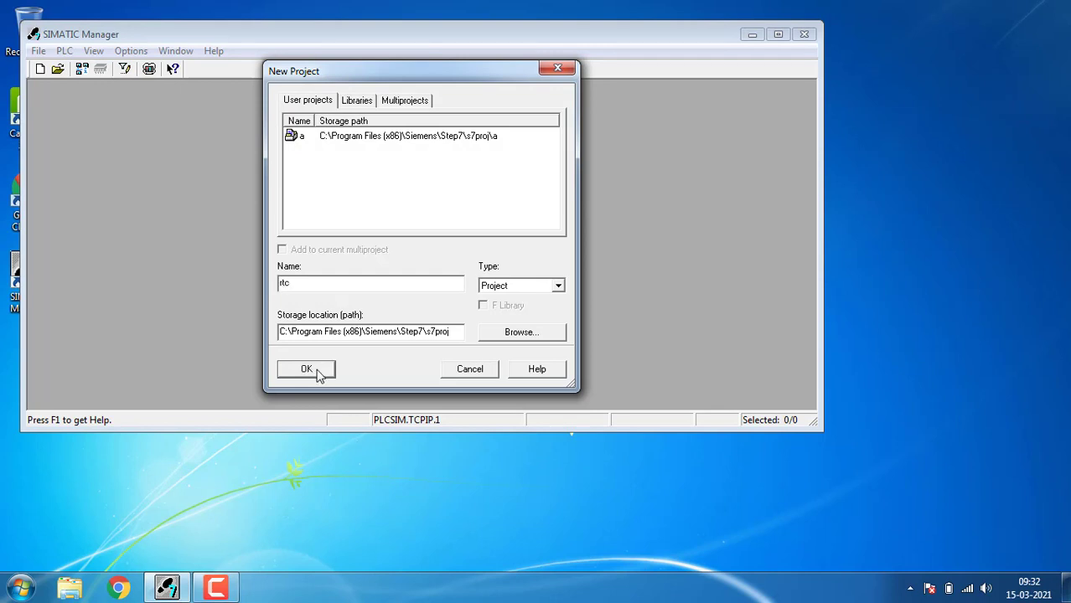
click(306, 370)
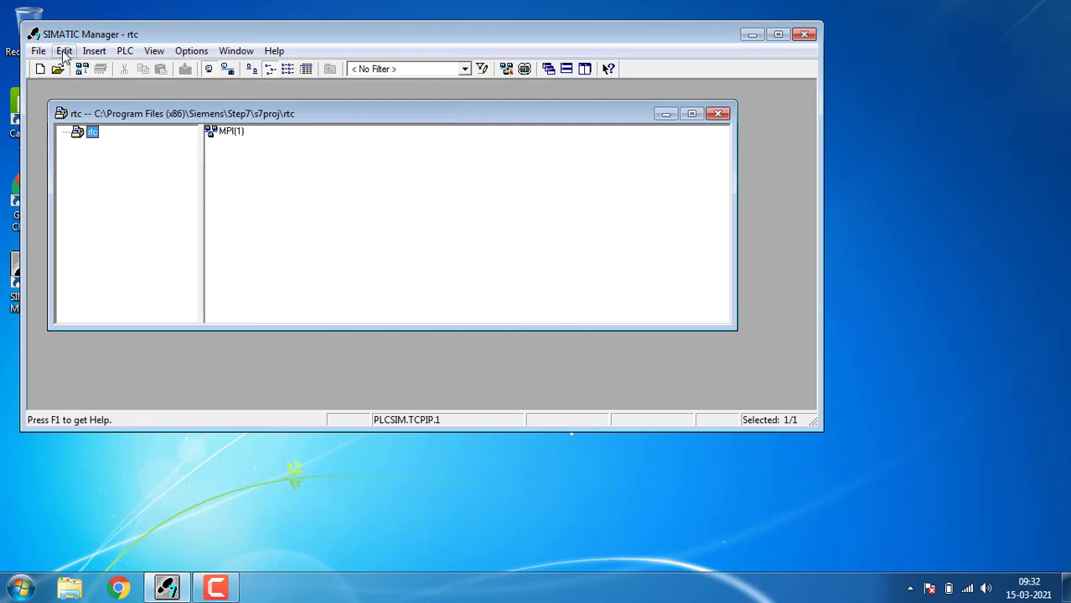
click(94, 51)
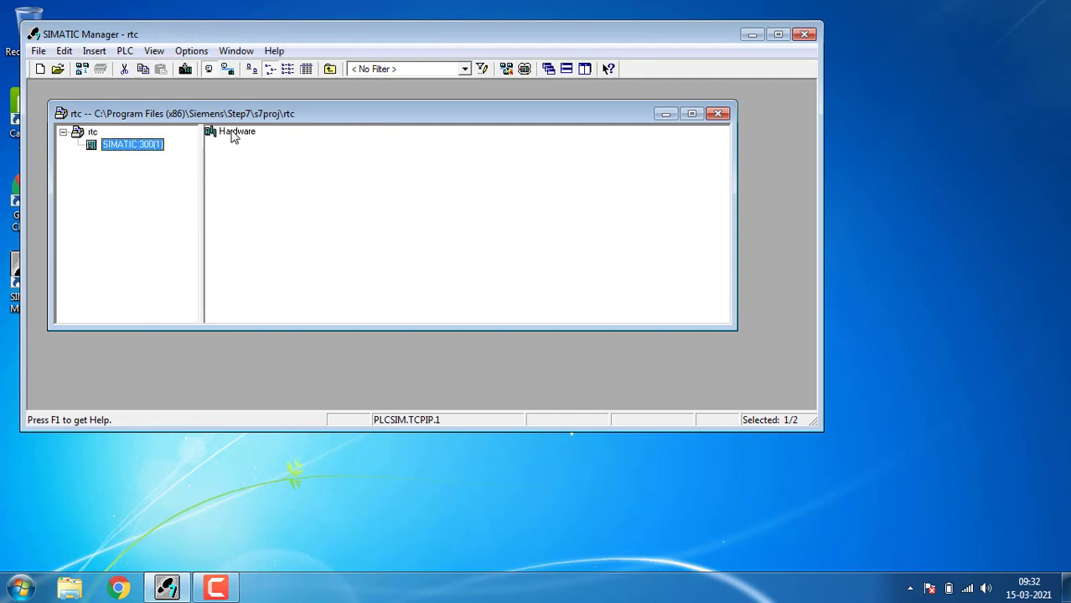
double_click(235, 132)
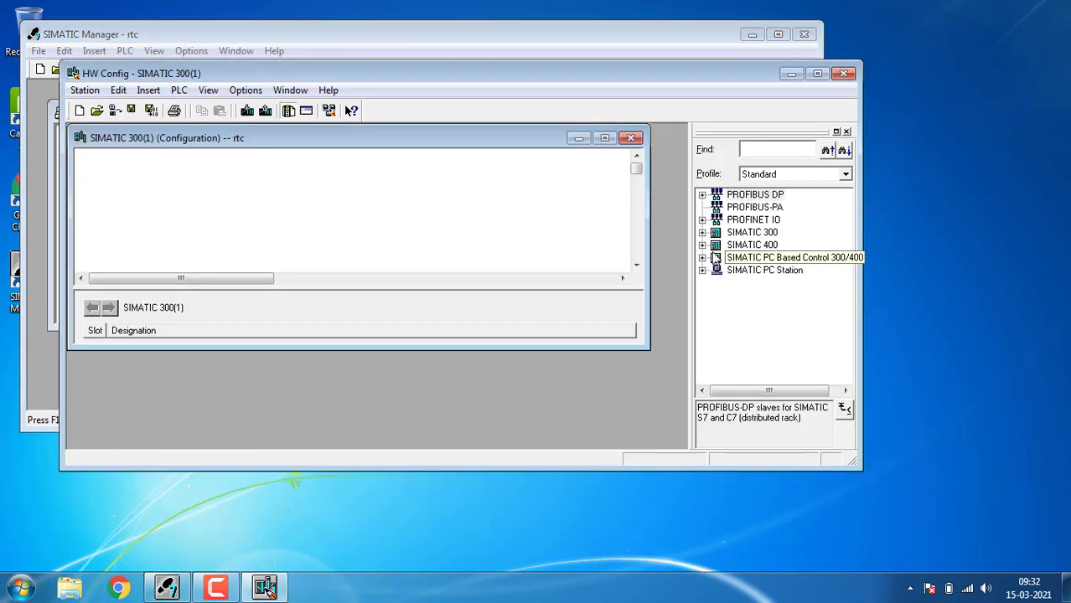
Add a rail rack with a PS 307 5A power supply in slot 1.
click(703, 232)
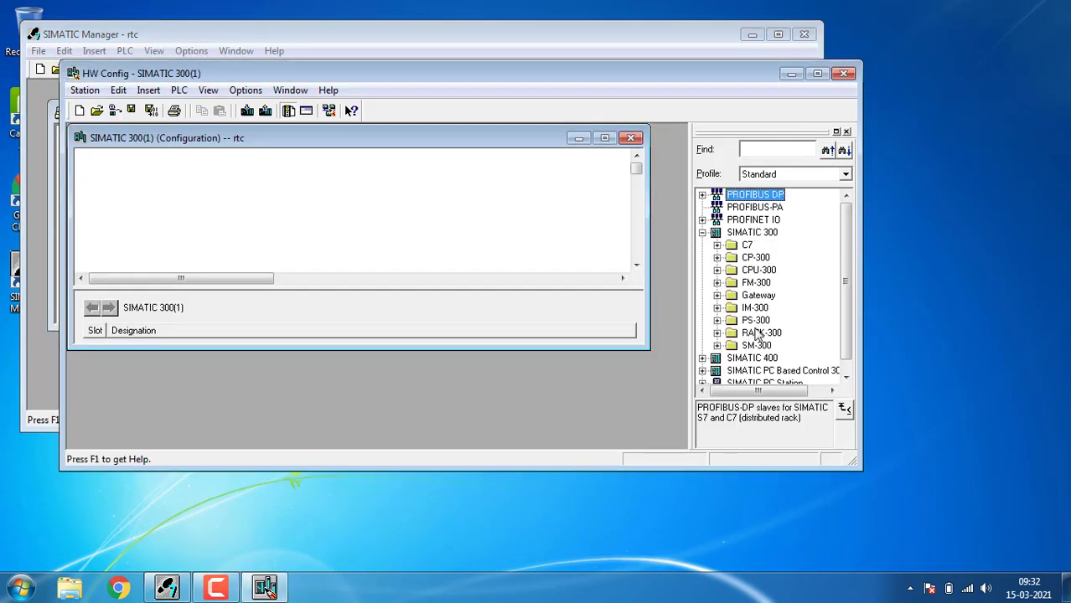
click(718, 332)
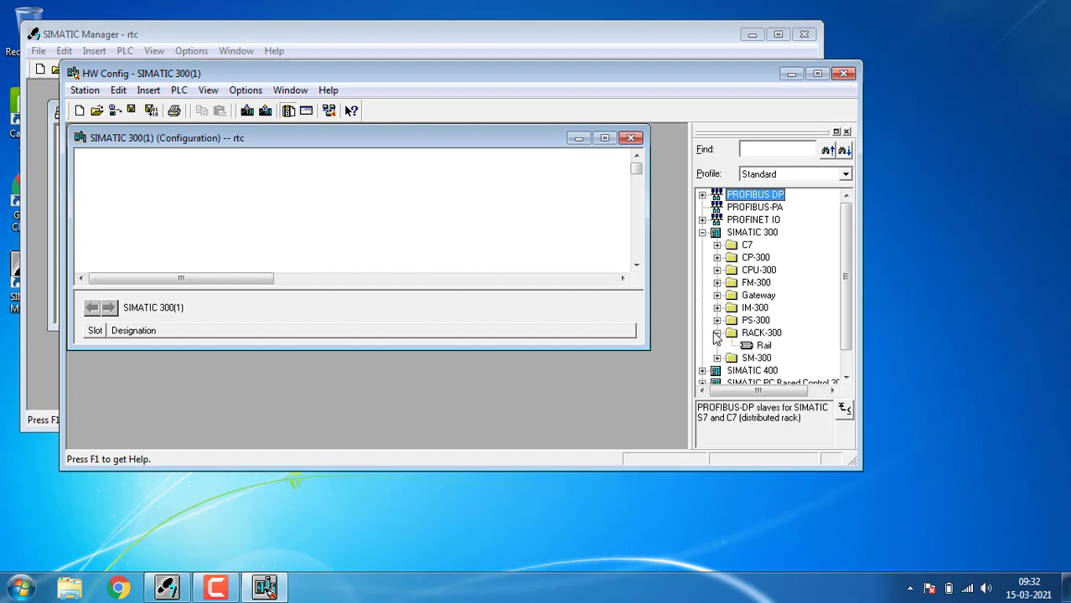
double_click(763, 345)
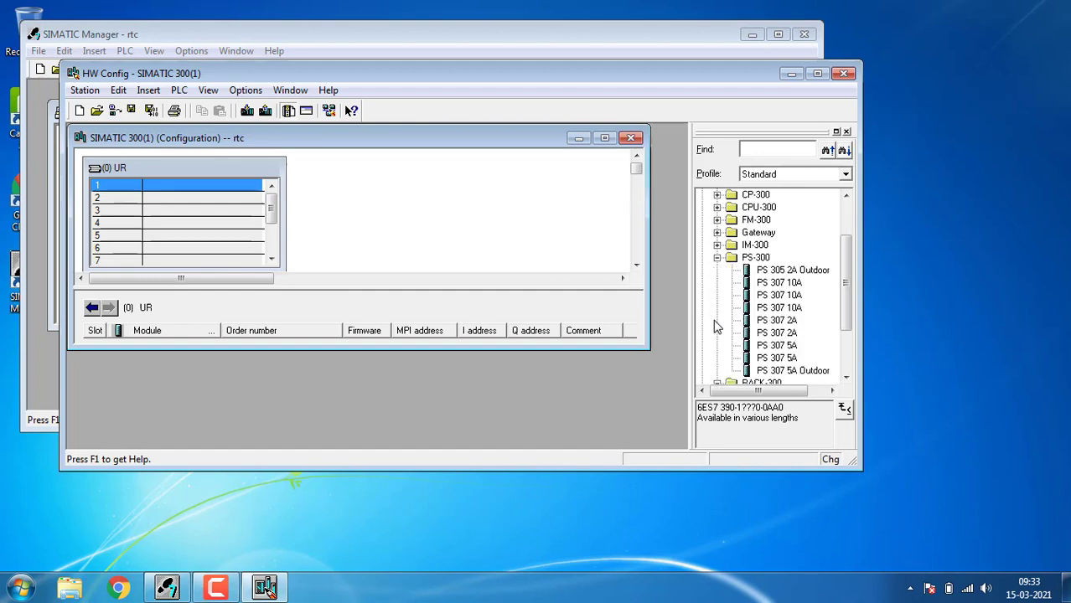
click(777, 346)
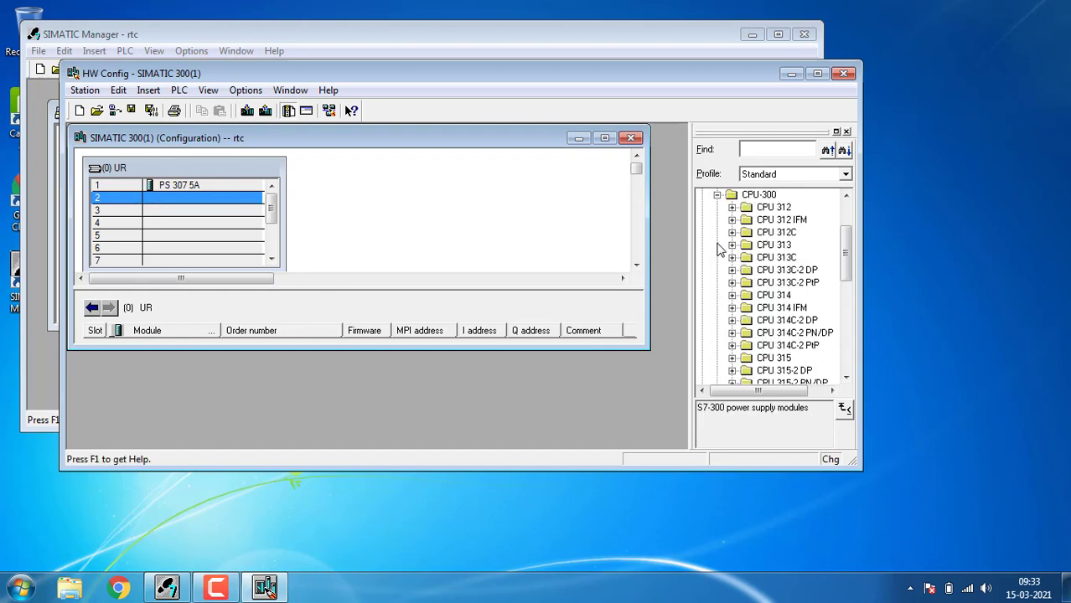
Insert CPU 317-2 PN/DP 6ES7 317-2EK14-0AB0 V3.2 into slot 2.
scroll(down, 3)
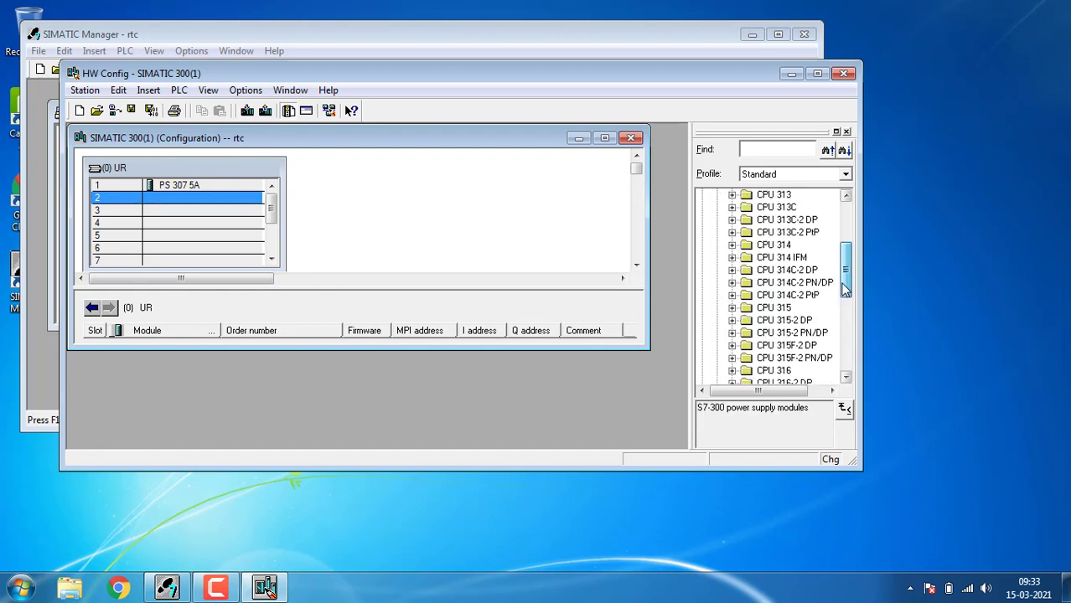
scroll(down, 3)
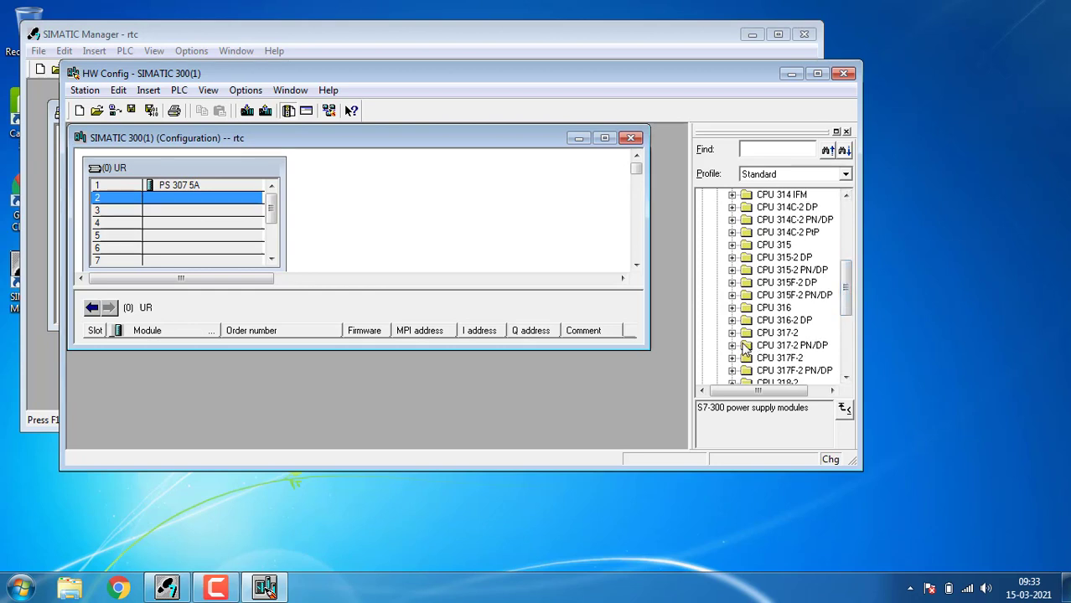
click(731, 332)
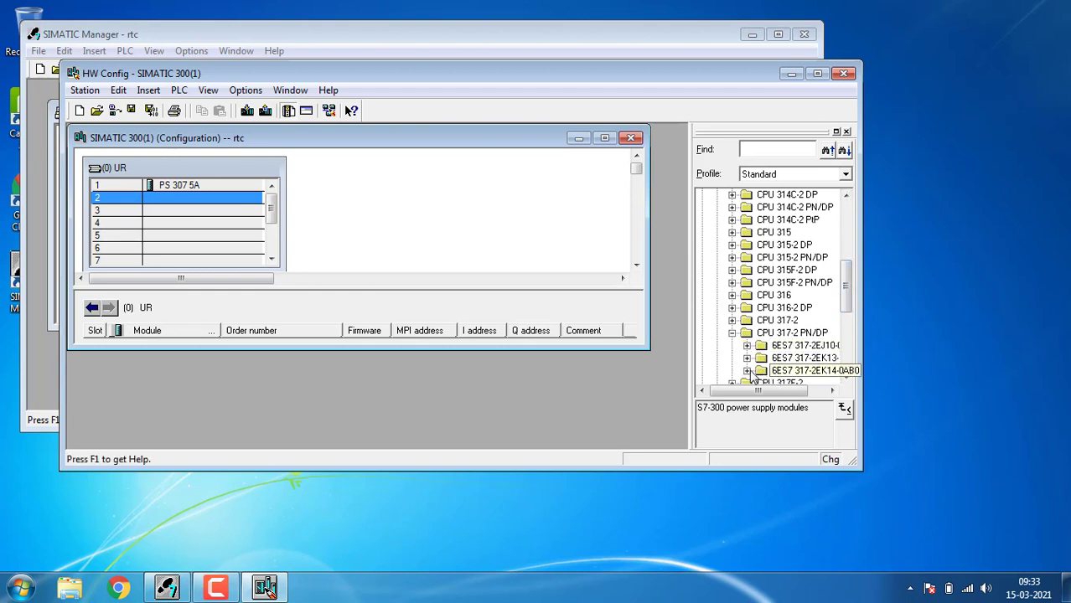
click(746, 370)
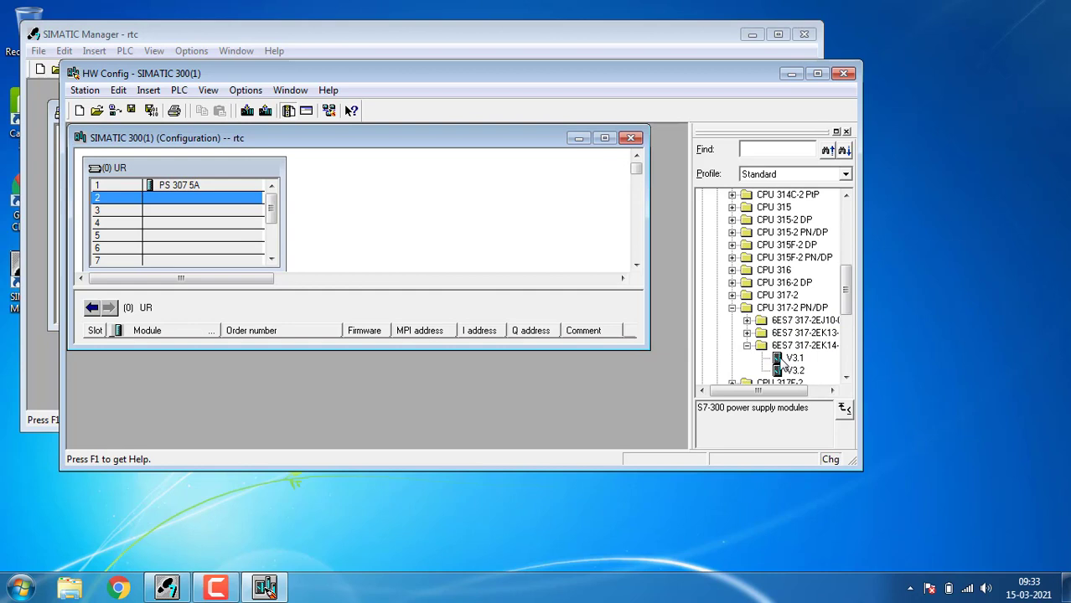
click(794, 358)
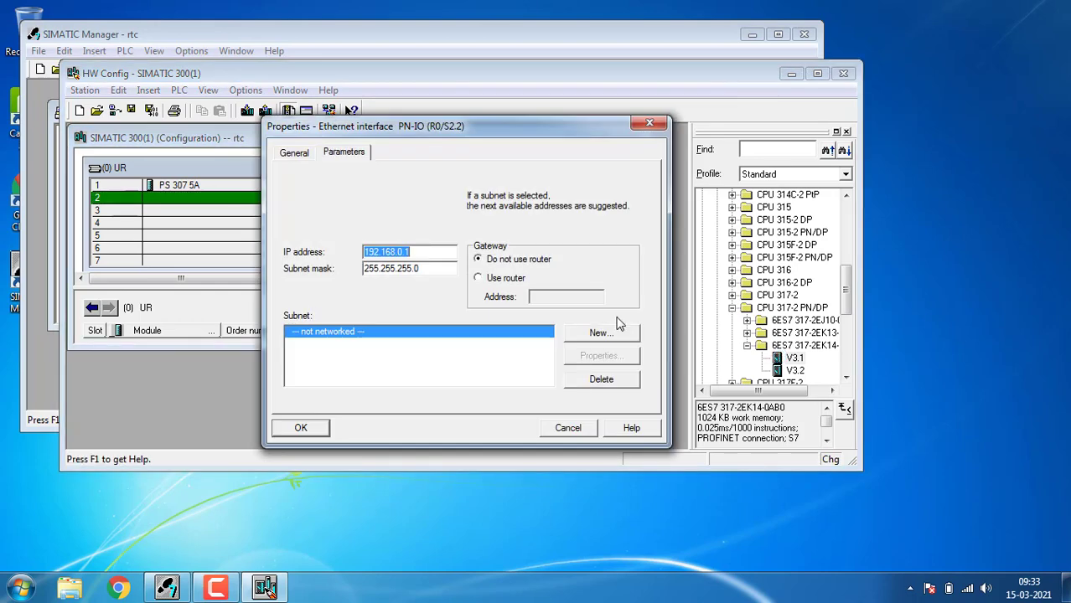
Attach the CPU to a new Ethernet(1) subnet.
click(600, 332)
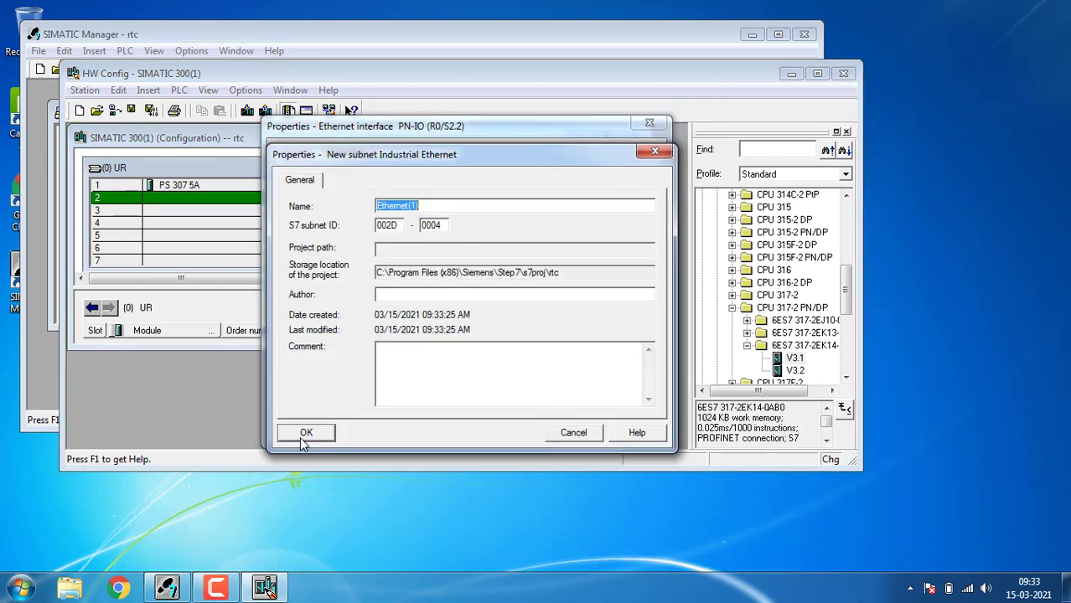
click(306, 433)
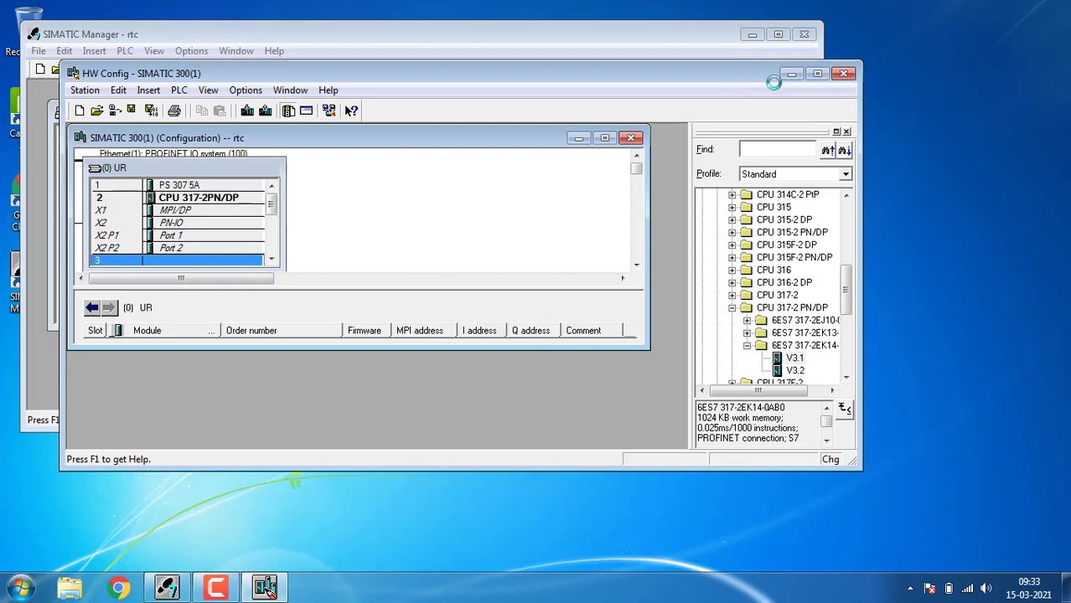
Set OB1's creation language to LAD and open it in the editor.
click(843, 73)
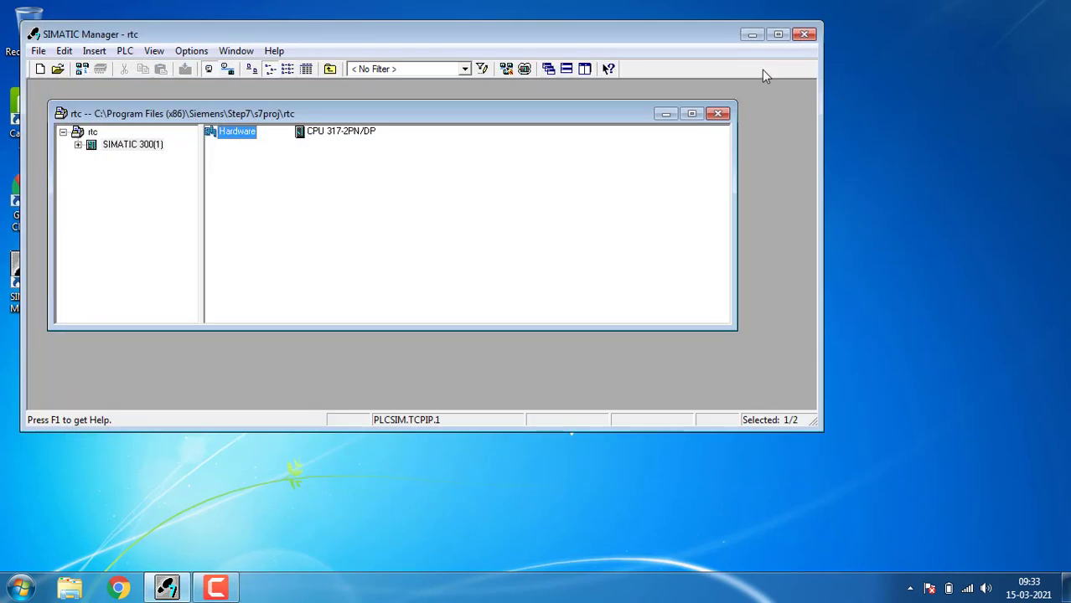
mouse_move(279, 140)
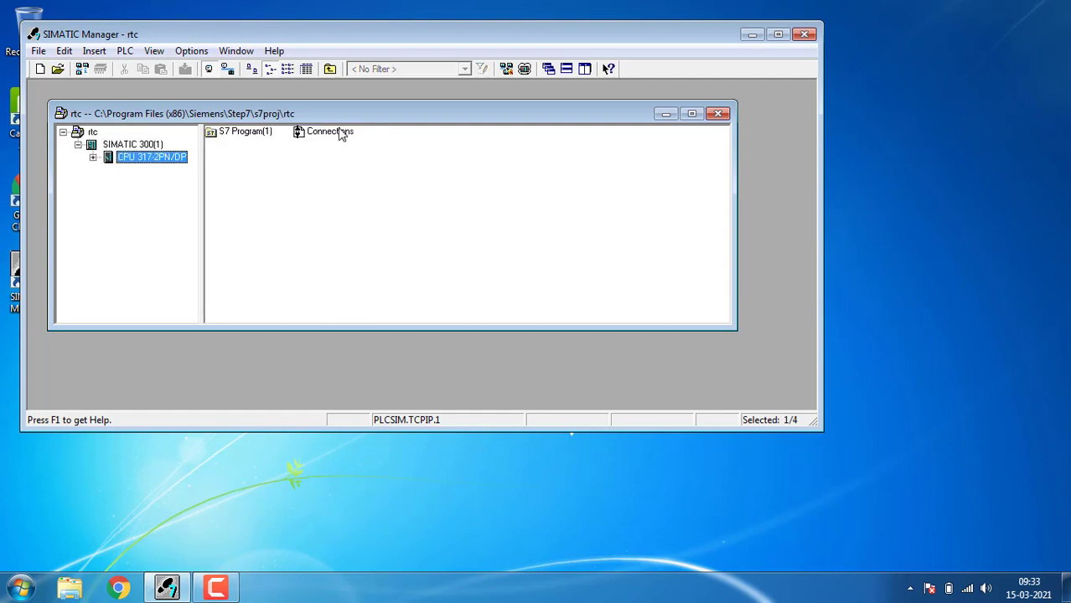
click(246, 132)
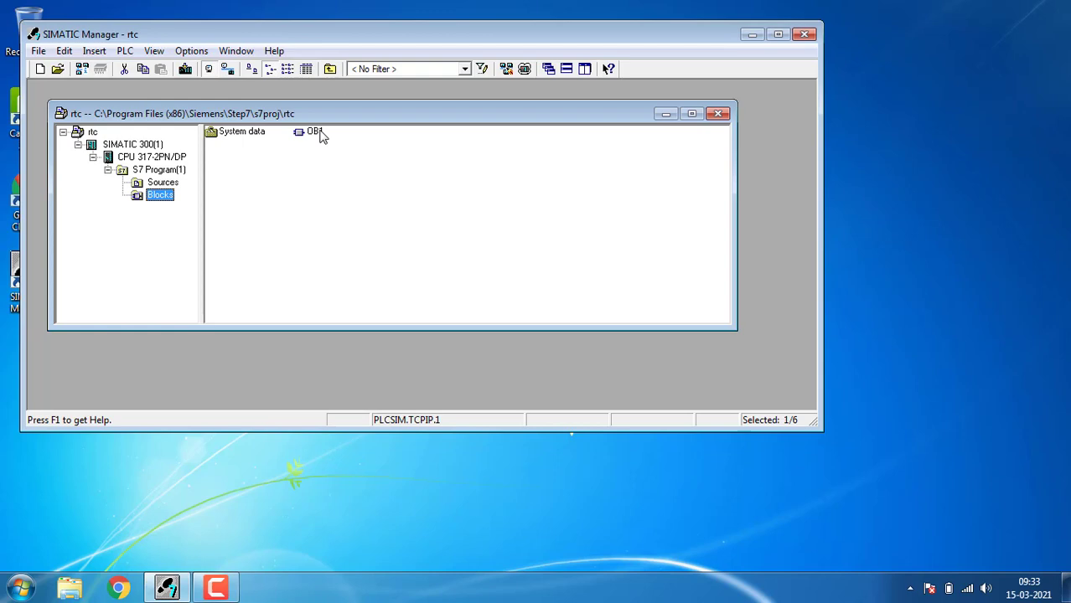
double_click(314, 131)
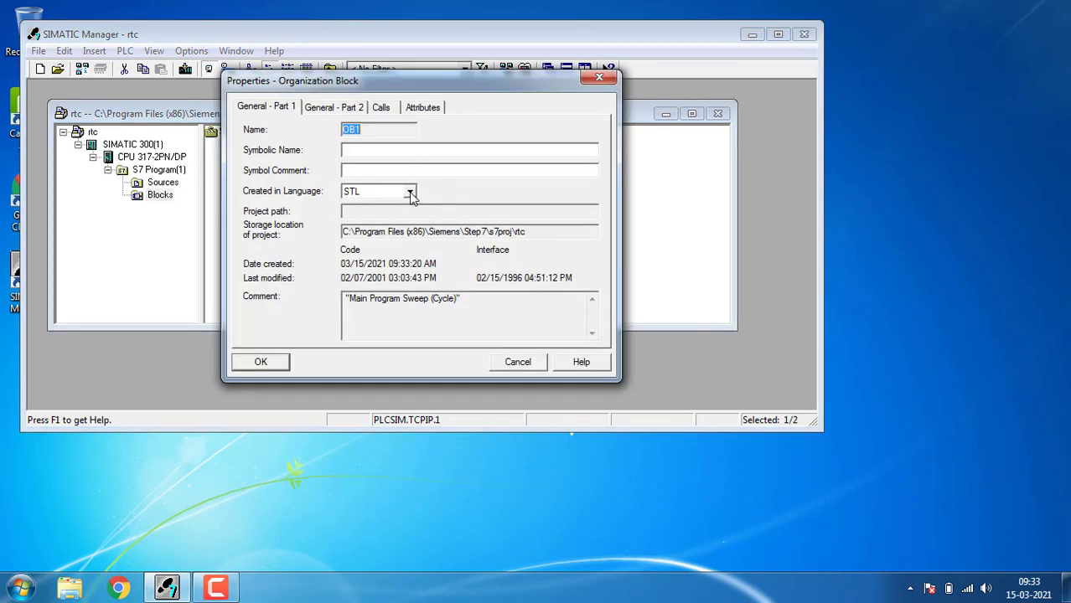
click(410, 191)
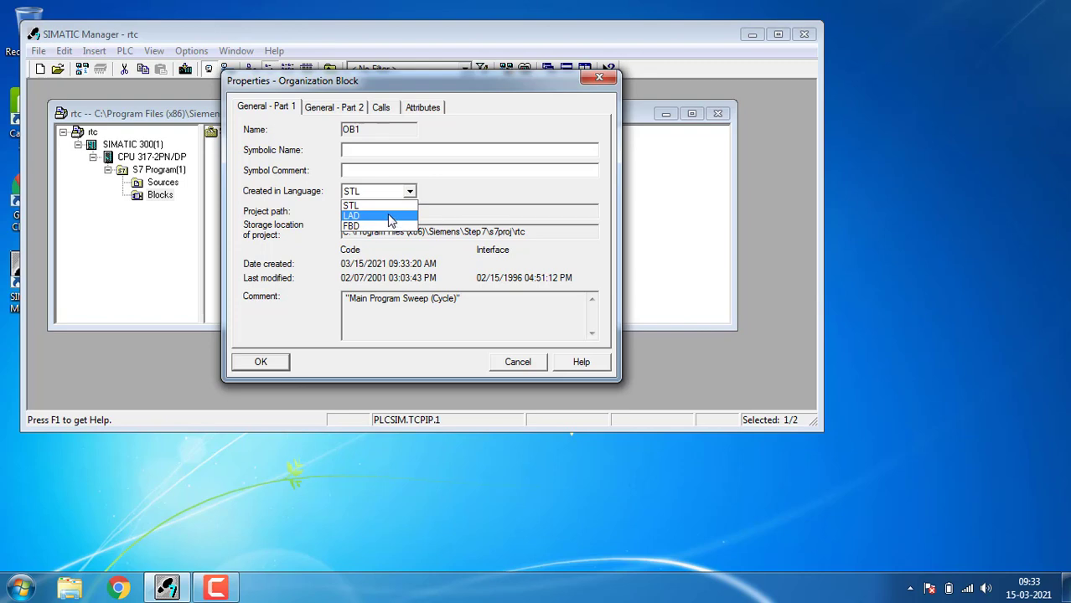
click(352, 216)
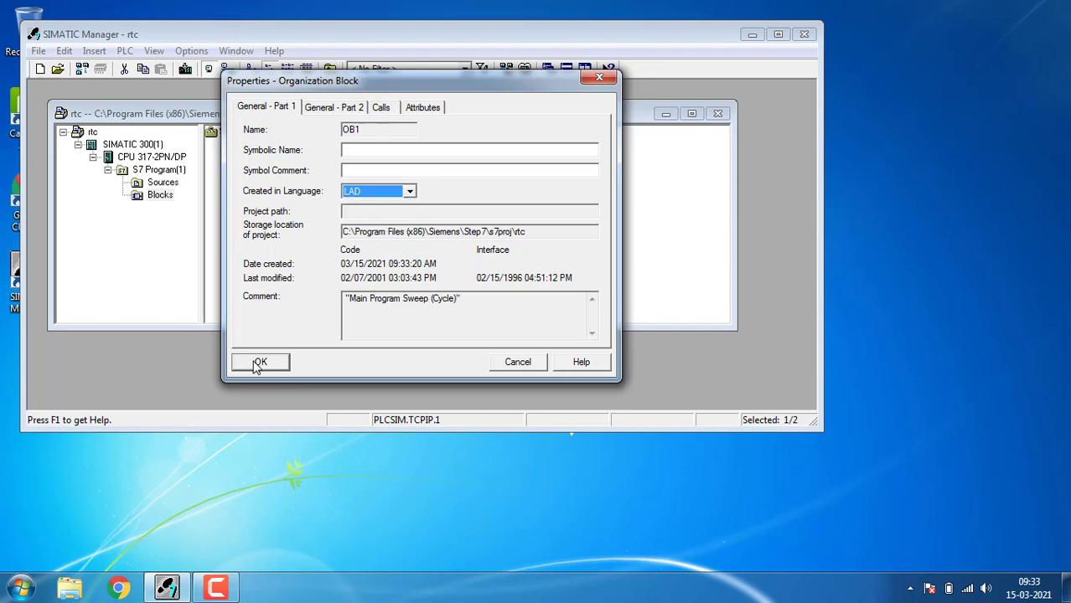
click(260, 362)
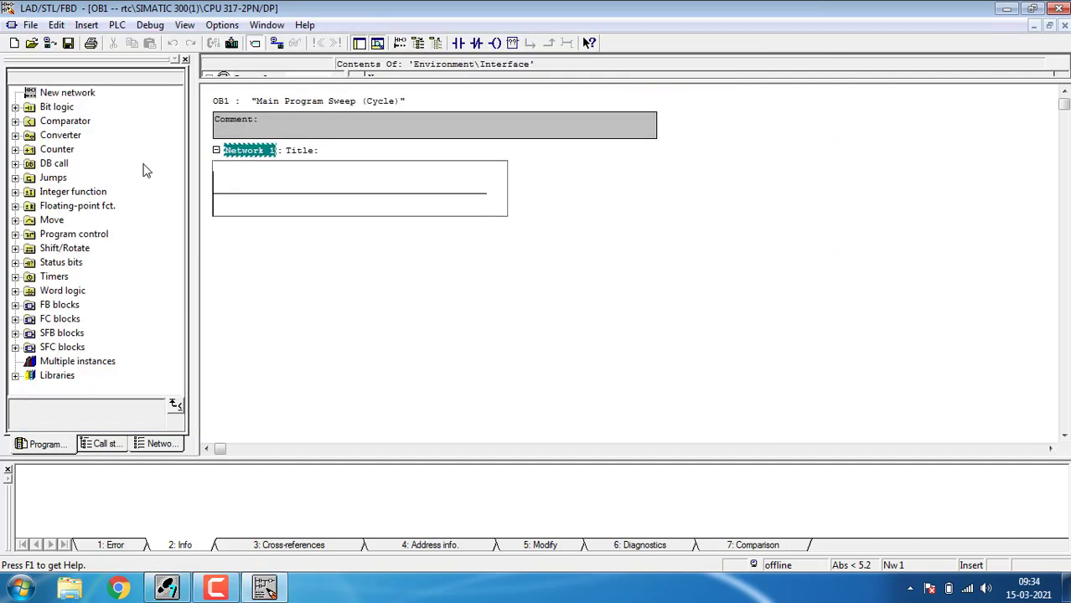
mouse_move(52, 371)
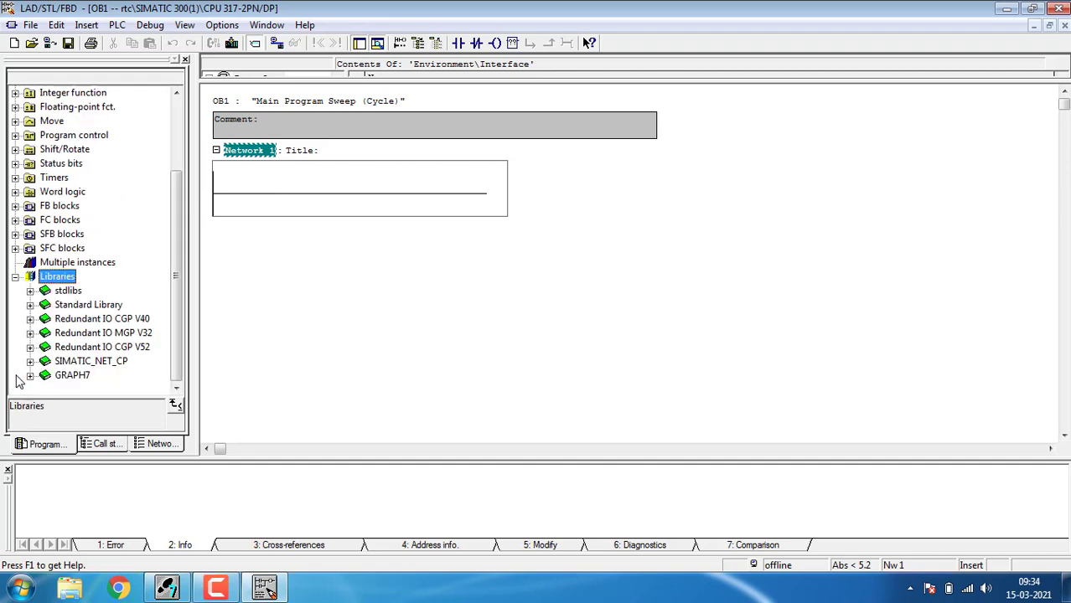
mouse_move(49, 313)
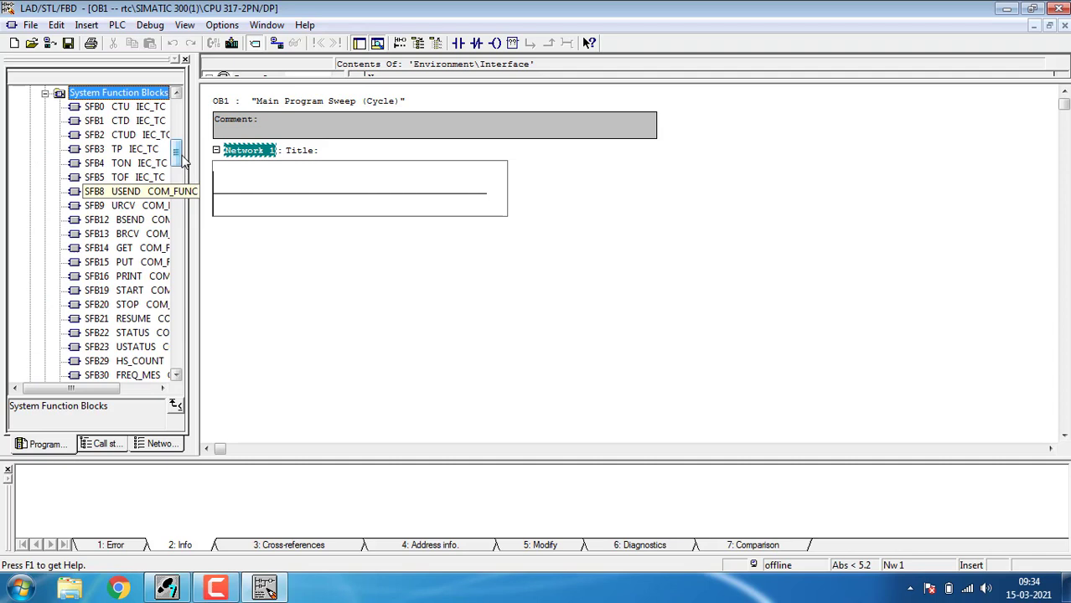
Scroll the System Function Blocks library to SFC1 READ_CLK and select it.
scroll(down, 3)
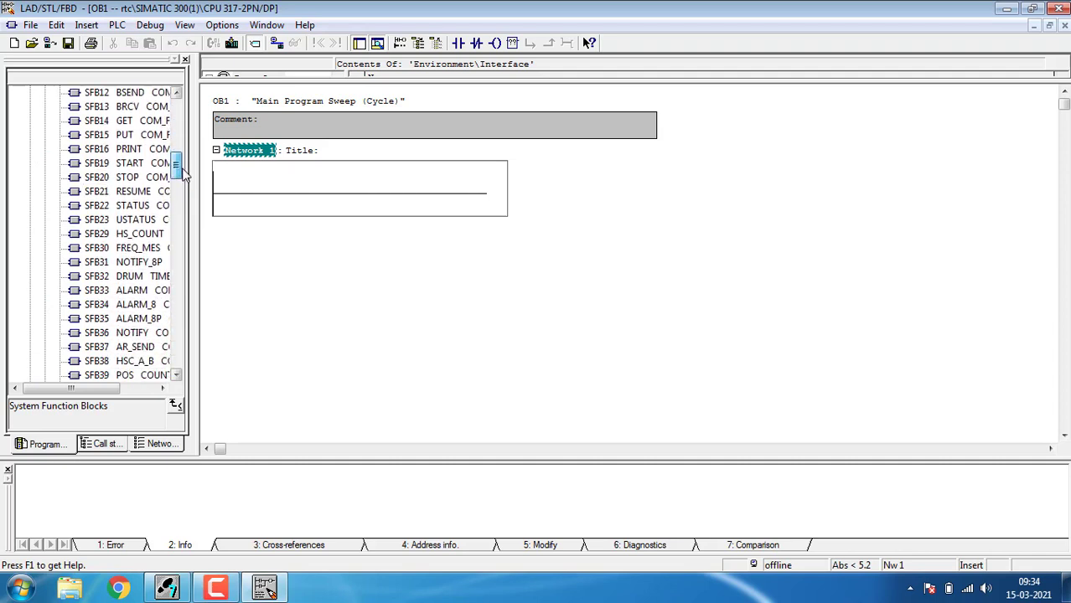
scroll(down, 3)
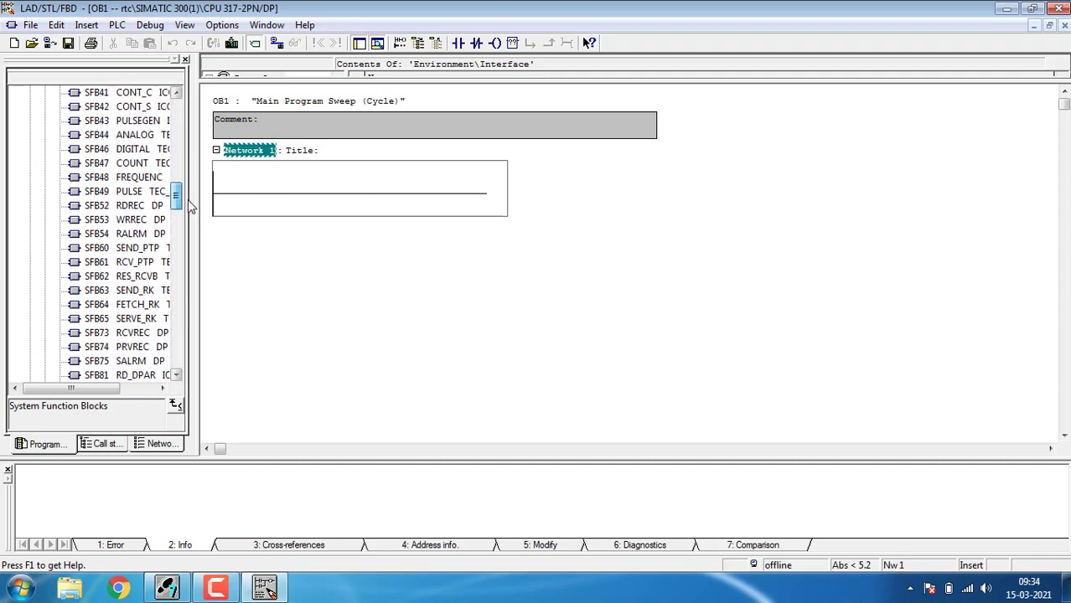
scroll(down, 3)
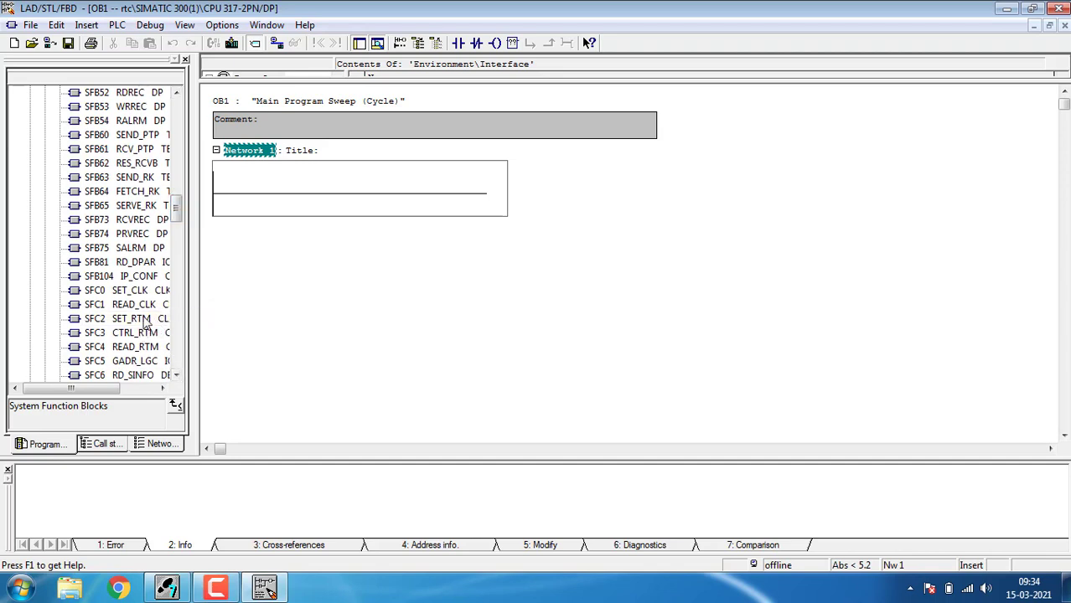
mouse_move(46, 335)
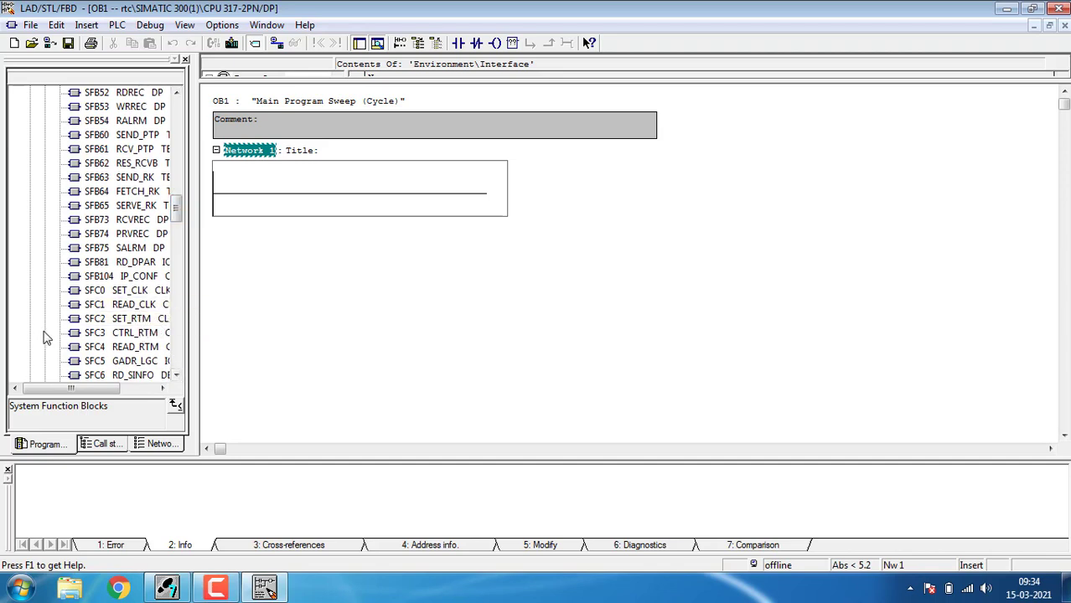
click(125, 304)
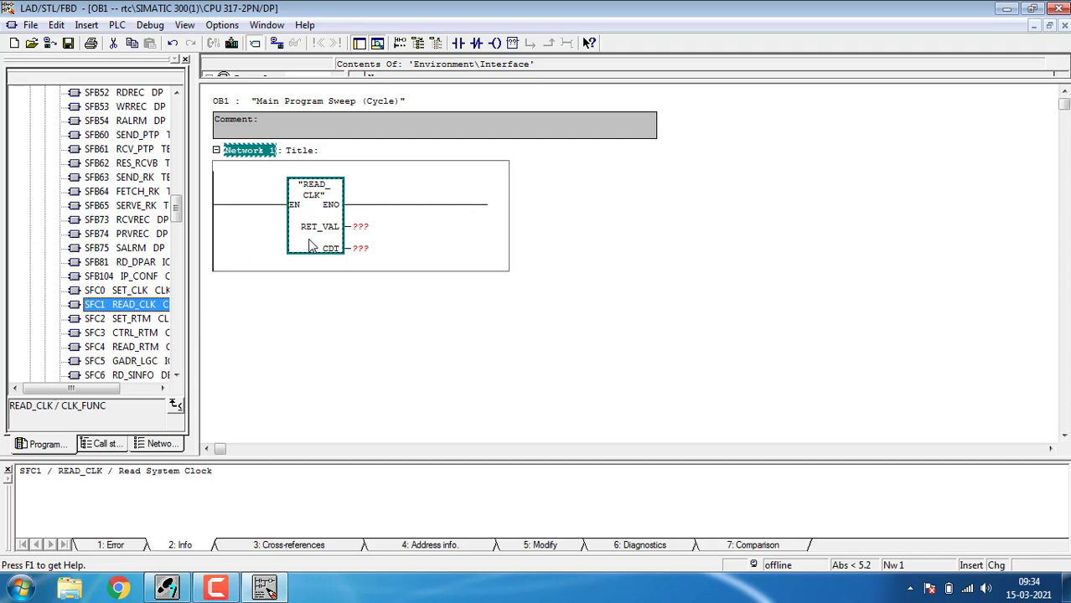
mouse_move(410, 184)
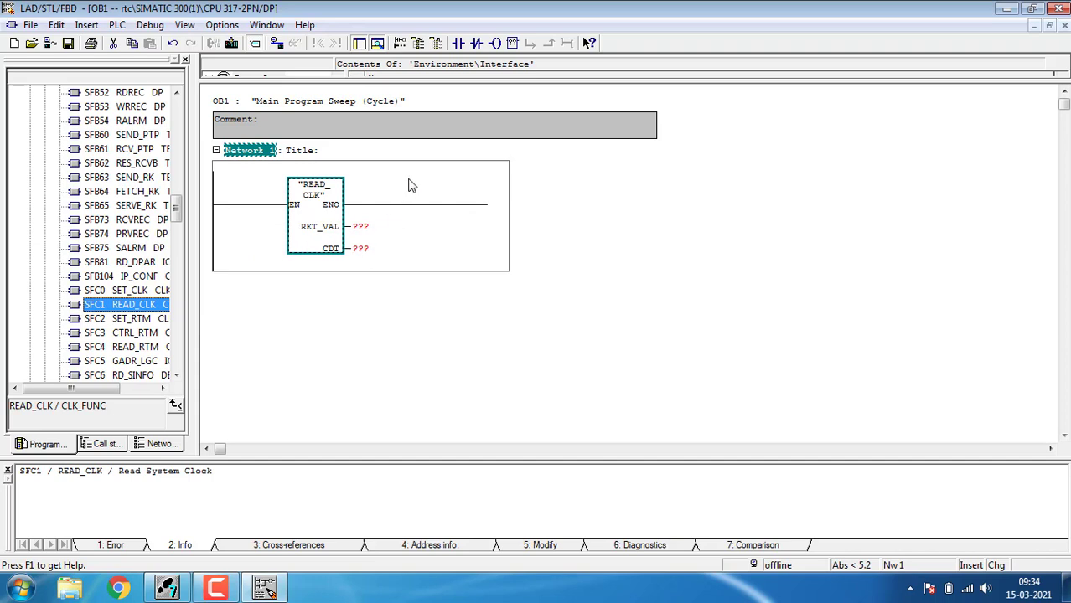
mouse_move(492, 86)
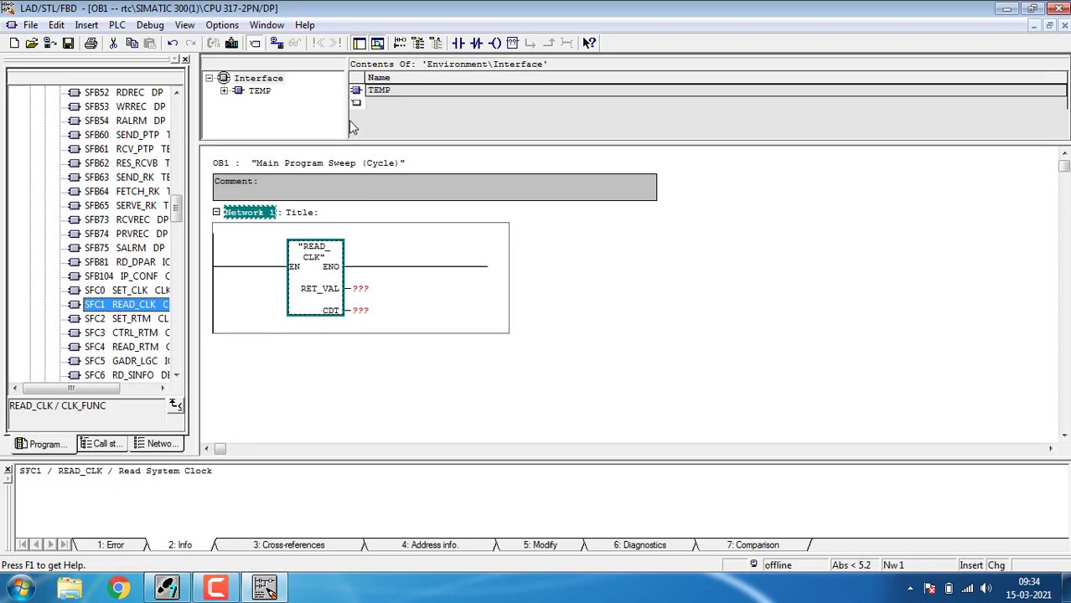
Declare TEMP variable 't' of type Date_And_Time in OB1's interface.
click(259, 90)
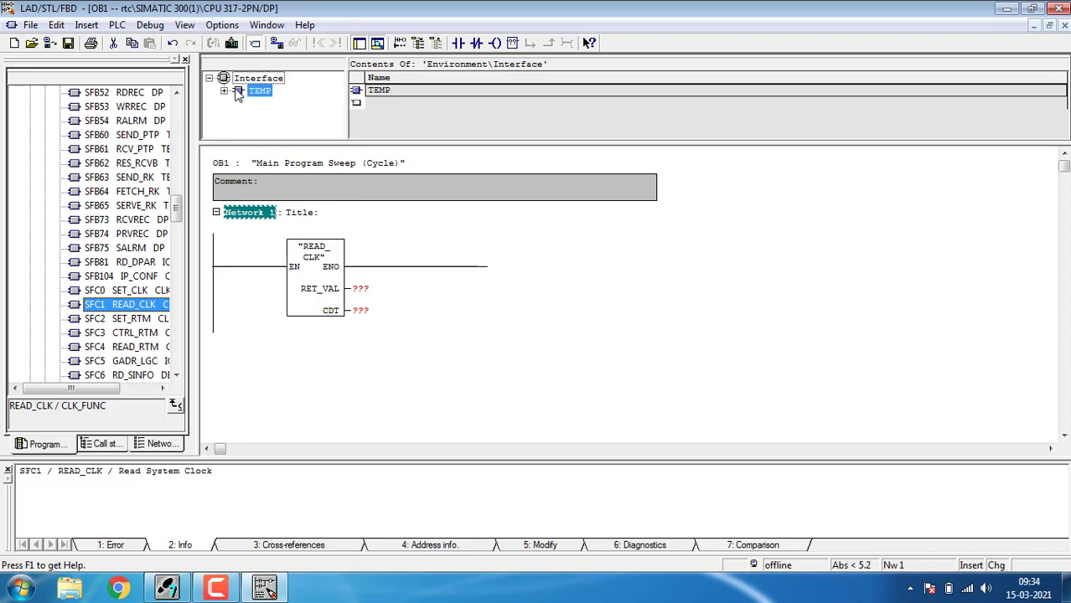
click(239, 90)
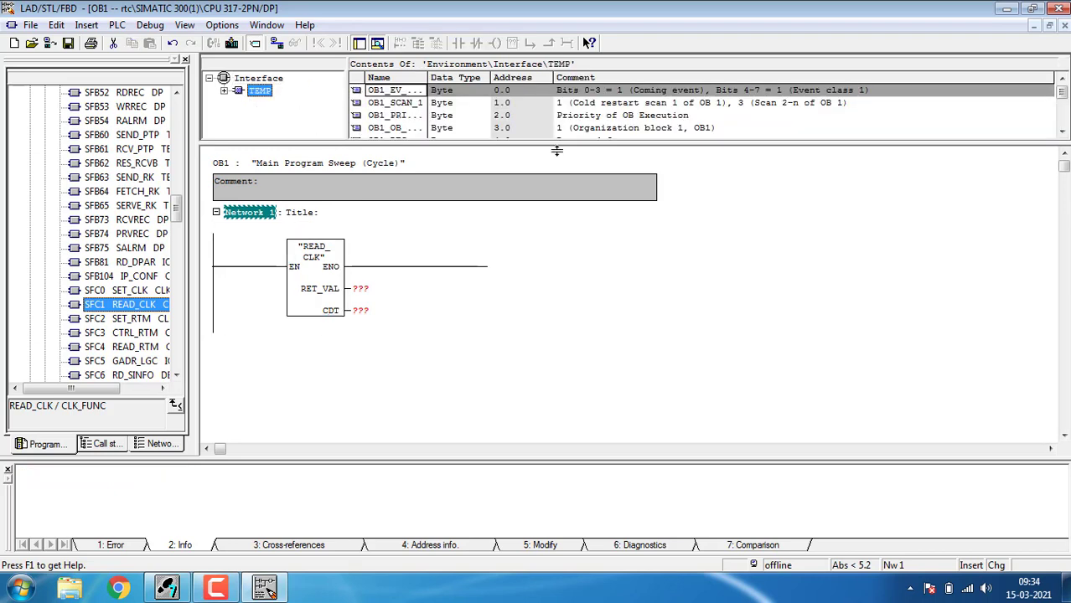
click(1062, 118)
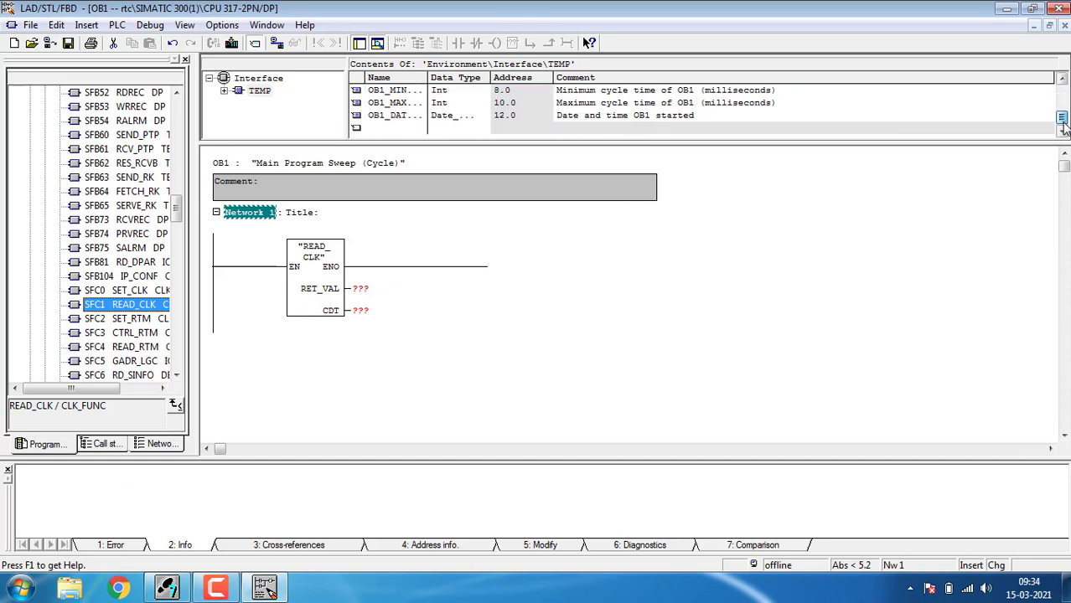
click(387, 127)
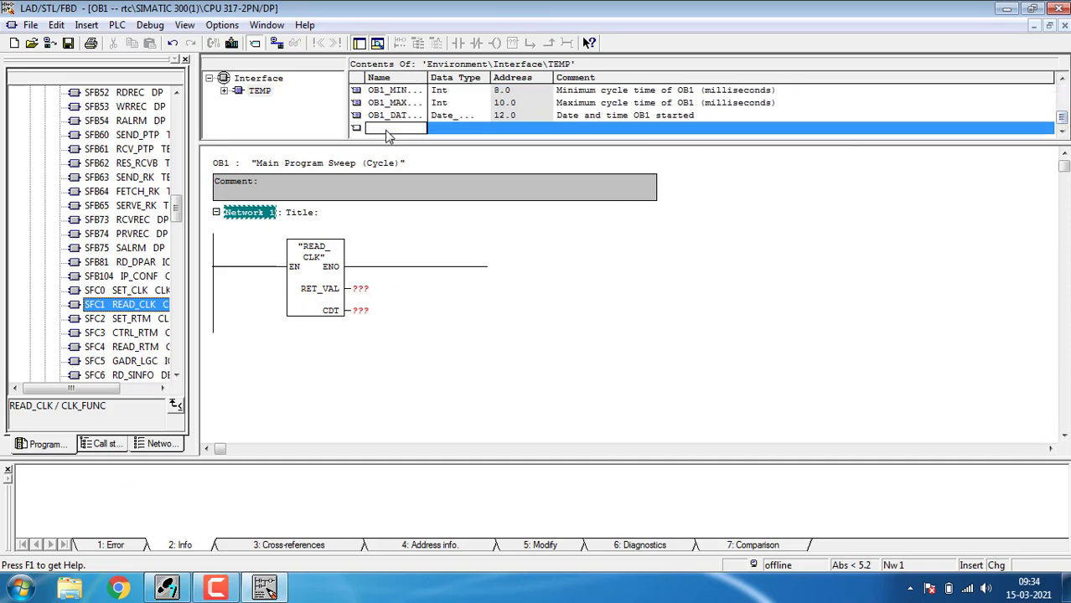
text(t)
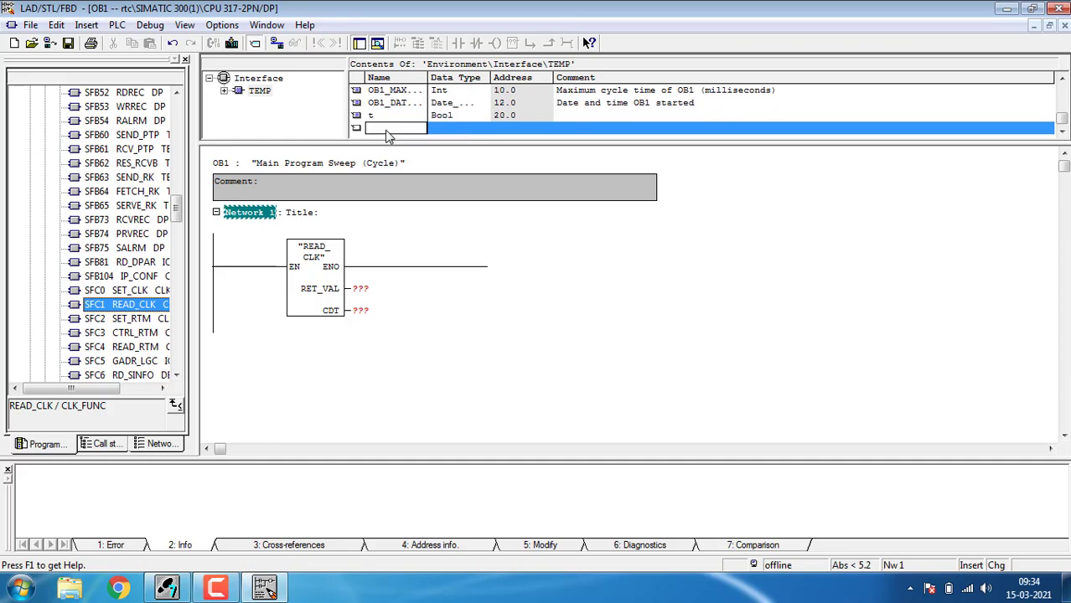
click(394, 115)
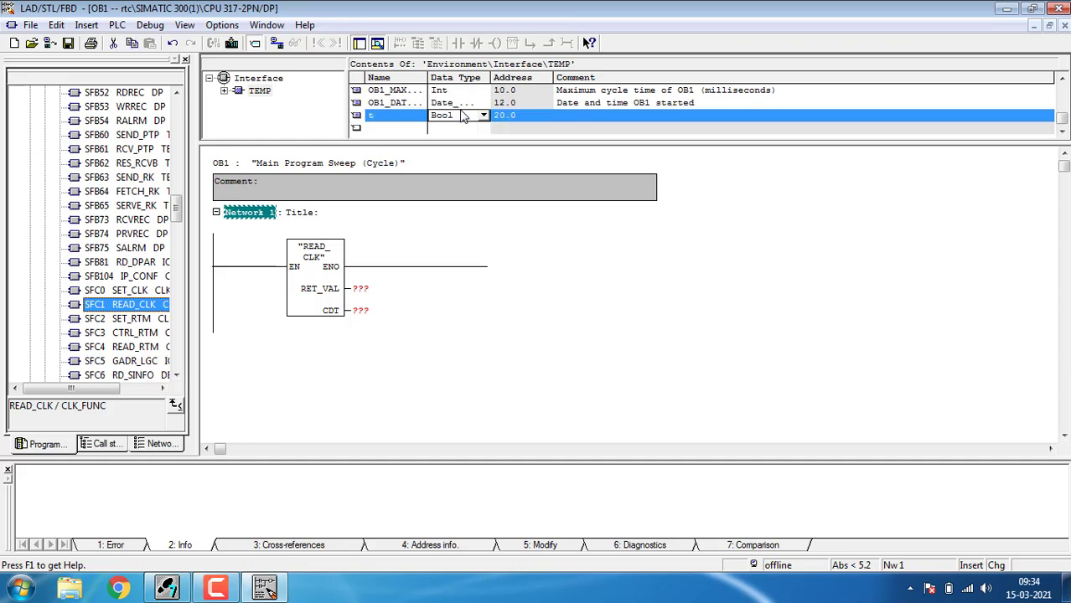
click(483, 115)
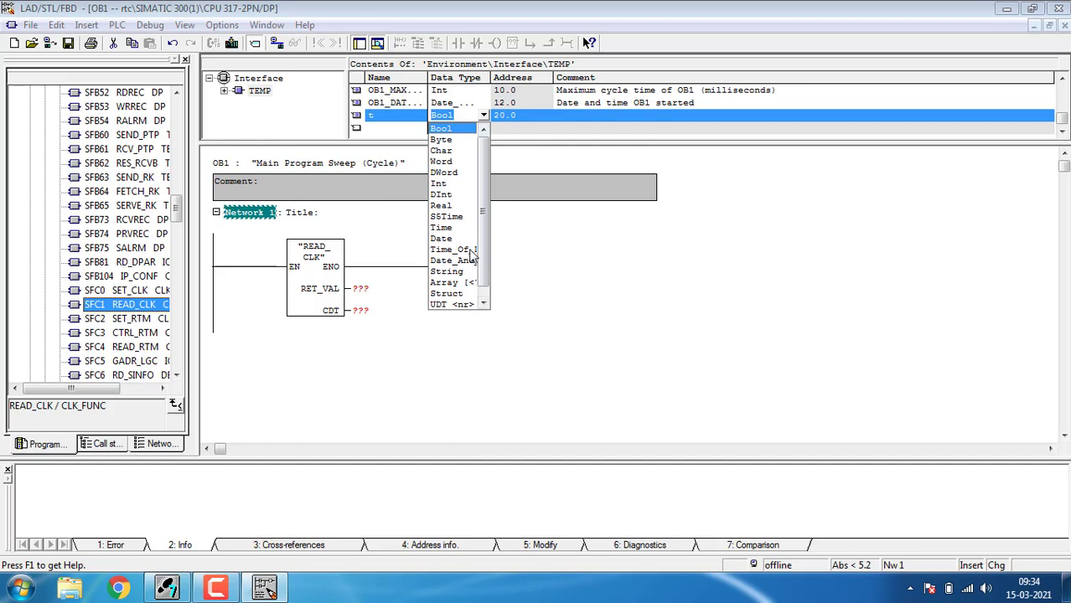
mouse_move(467, 270)
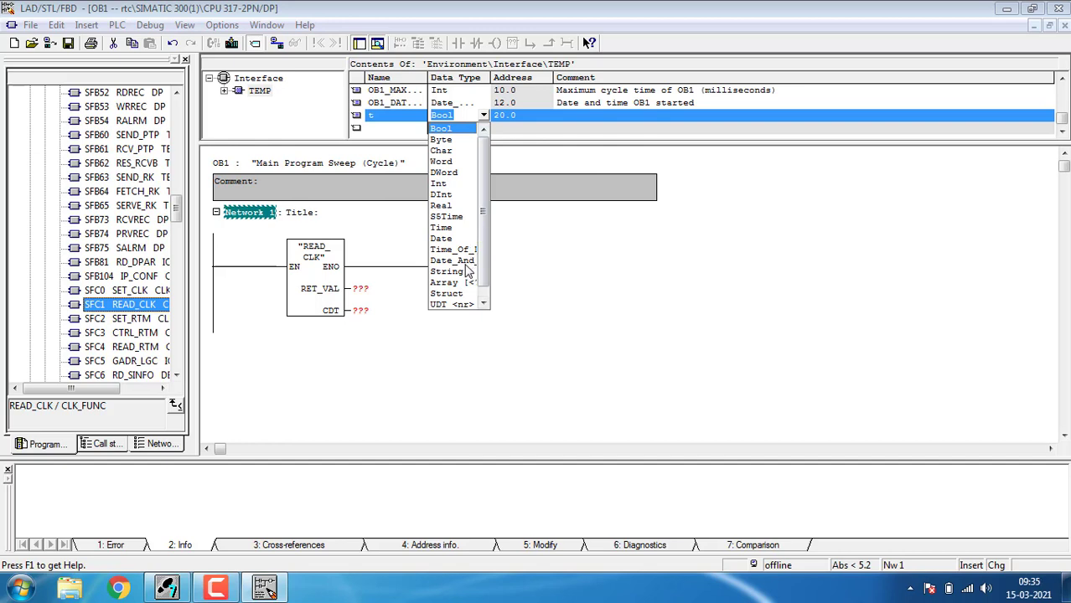
click(451, 260)
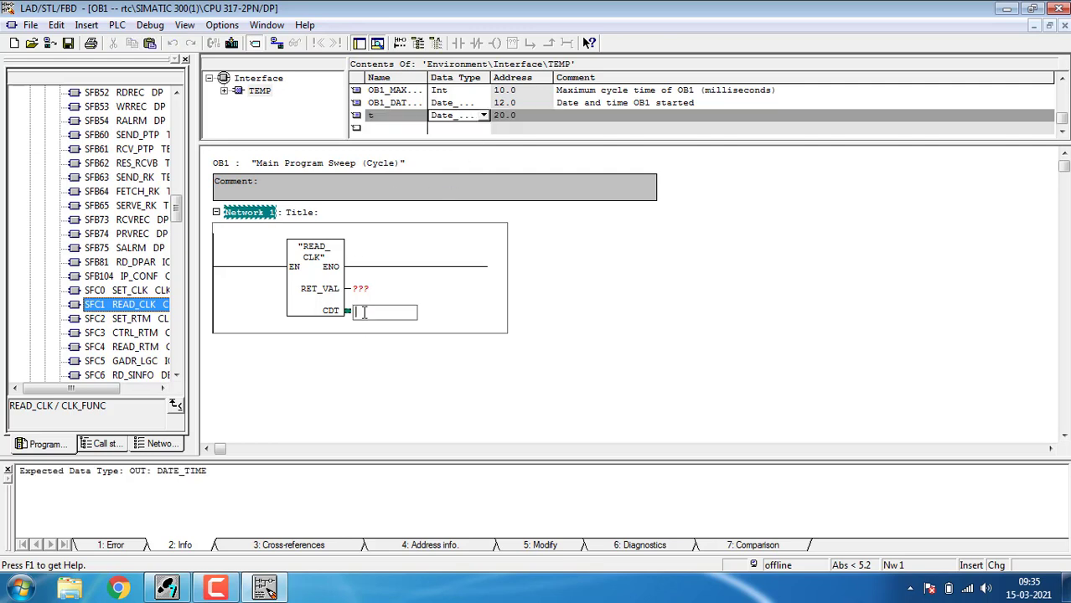
mouse_move(383, 349)
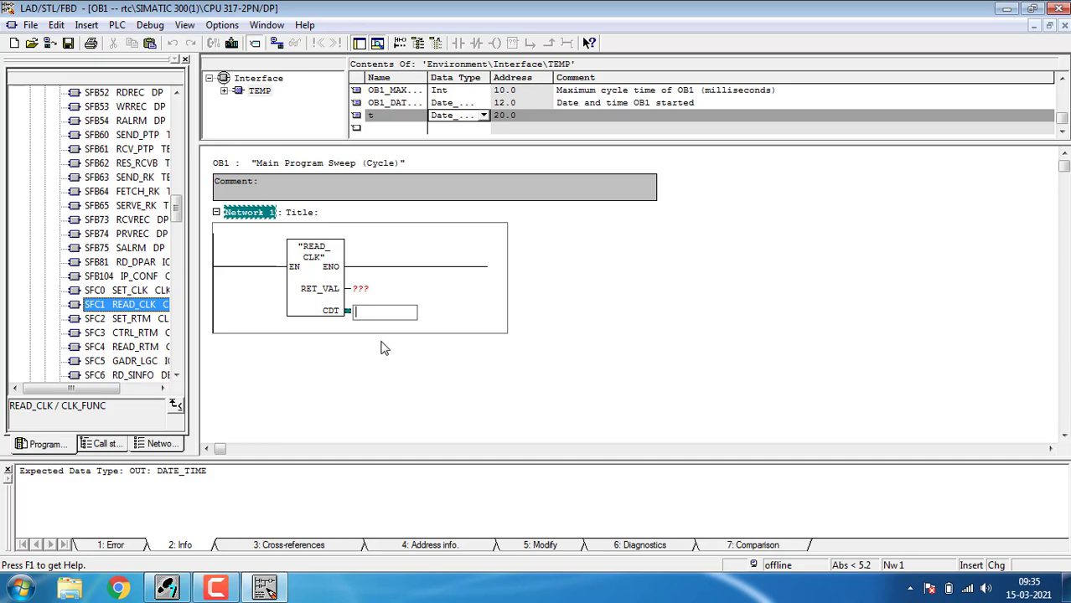
Connect READ_CLK's CDT output to #t and start addressing RET_VAL as MW0.
text(t)
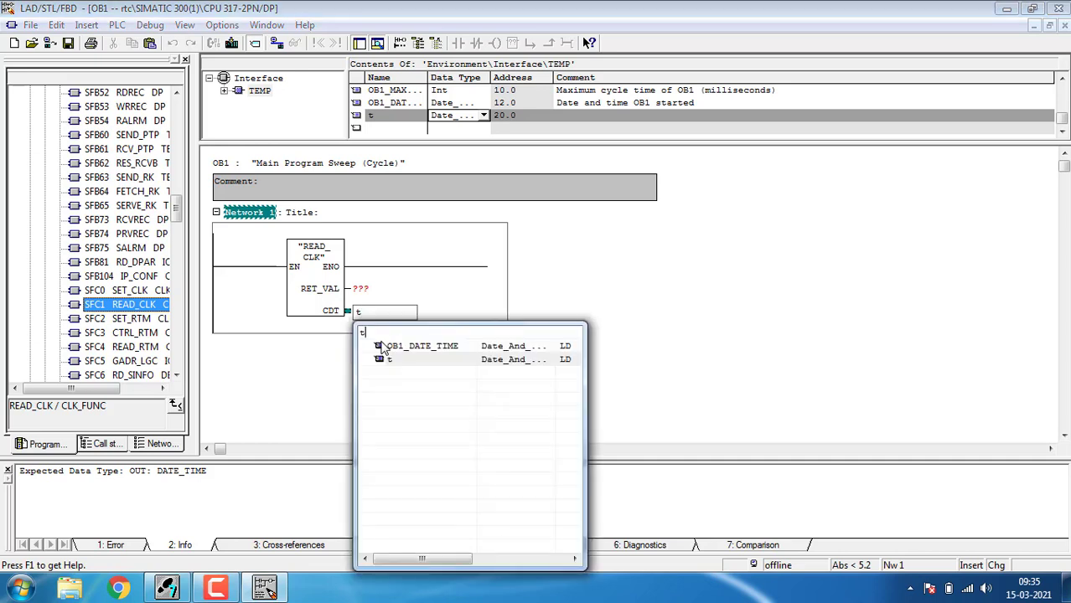
click(419, 359)
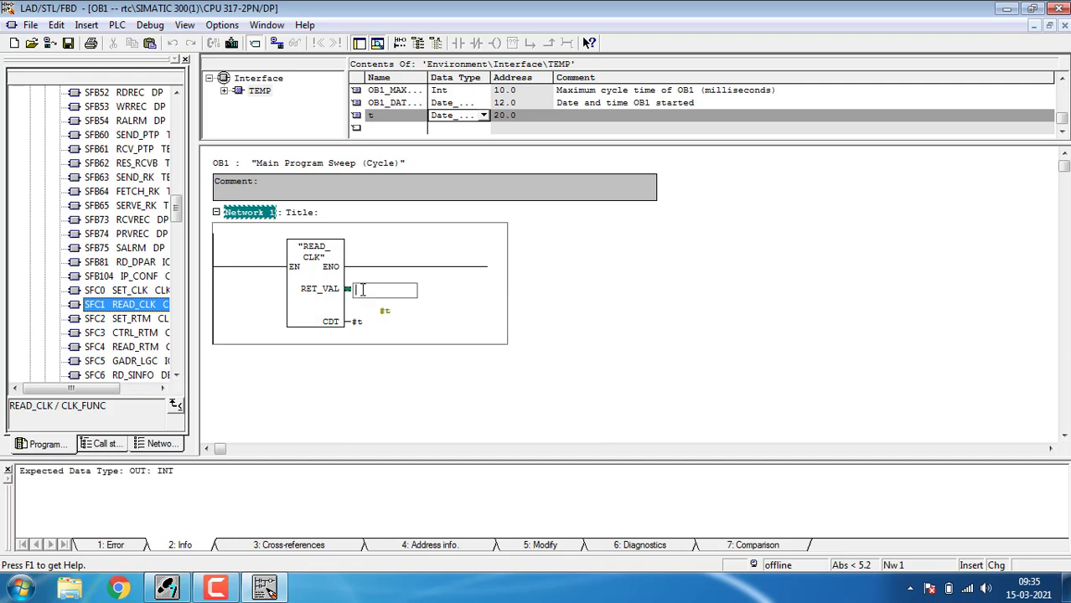
text(m)
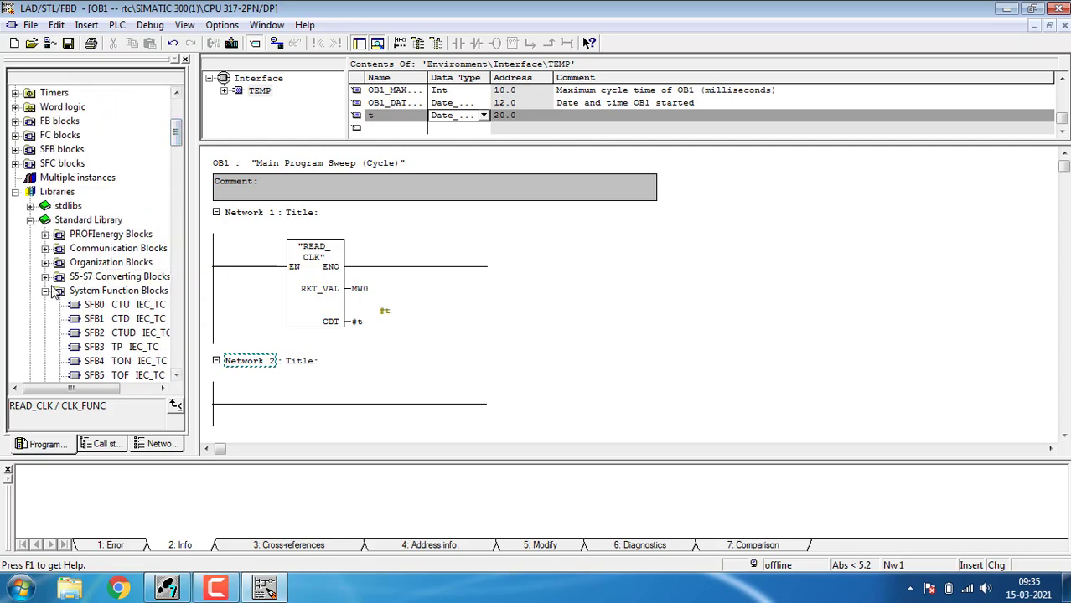
Place DT_DATE, DT_DAY and DT_TOD IEC blocks in Network 2, dismissing the warnings.
click(45, 291)
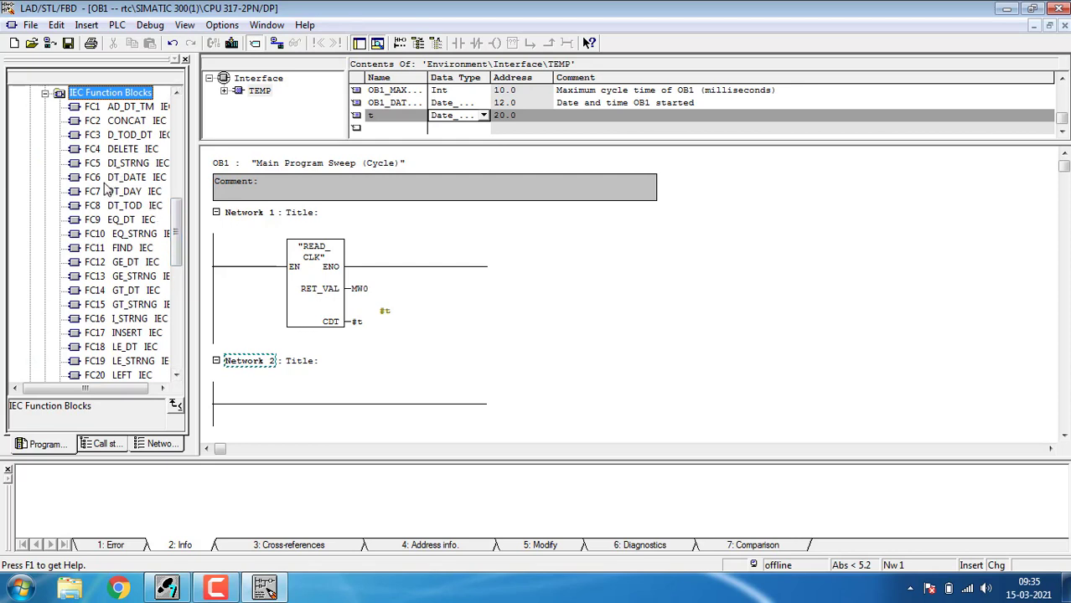
mouse_move(145, 205)
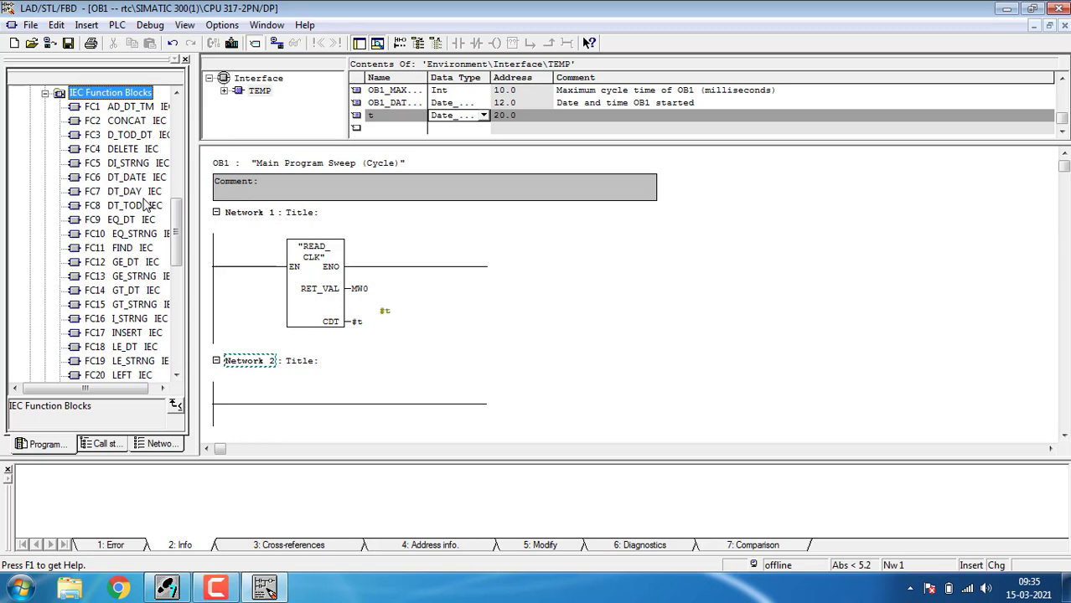
mouse_move(146, 205)
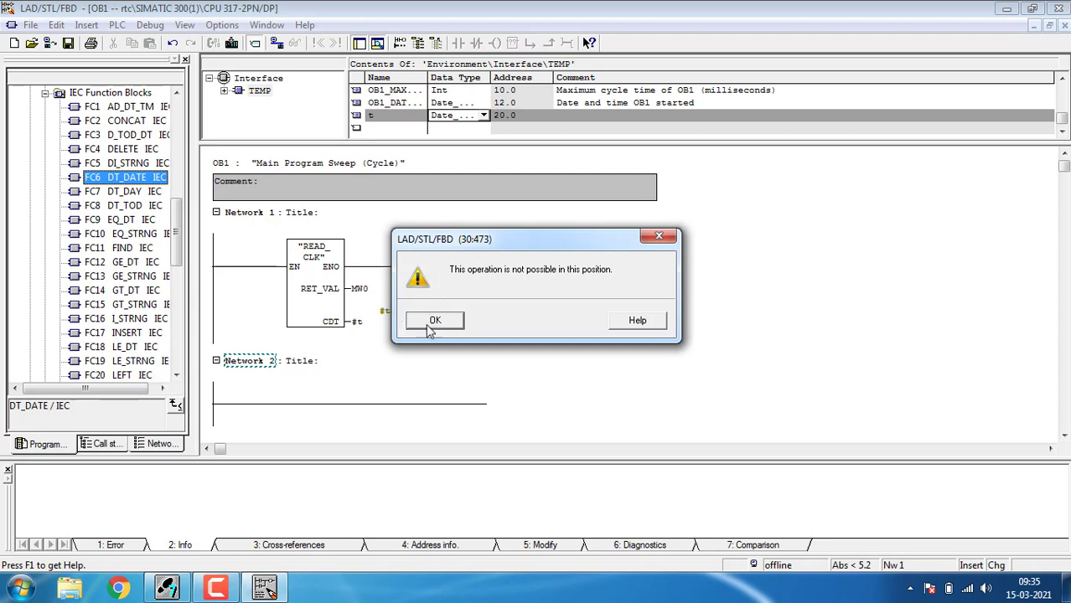
click(435, 320)
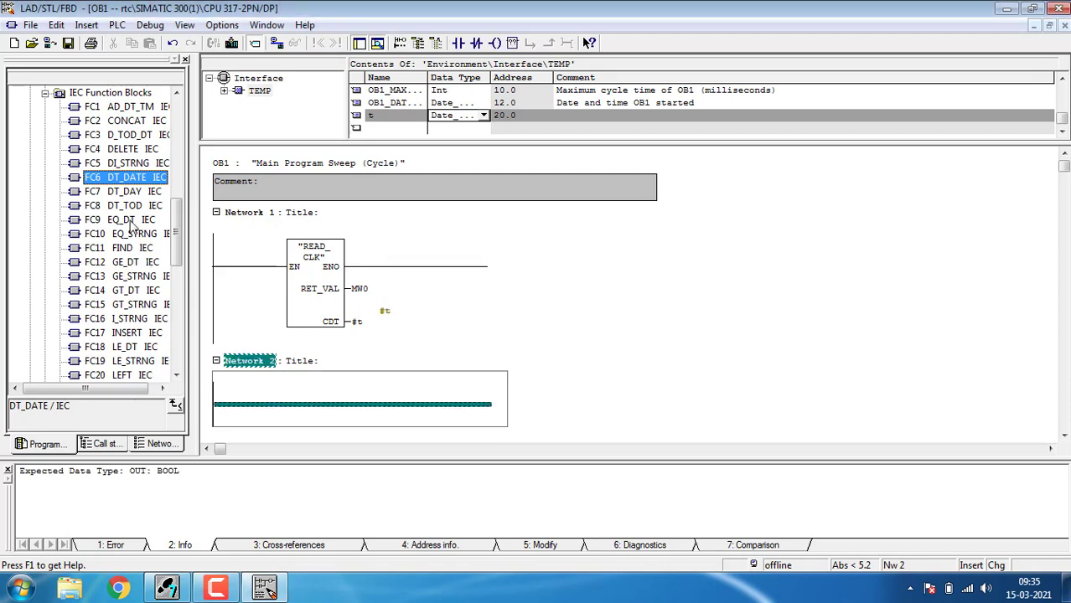
mouse_move(124, 183)
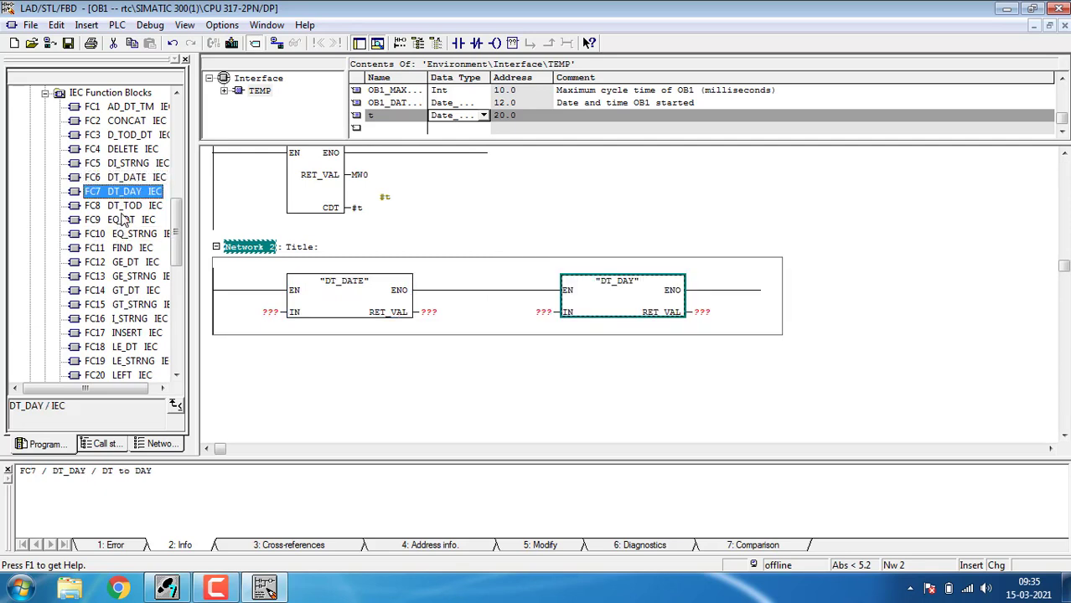
double_click(123, 205)
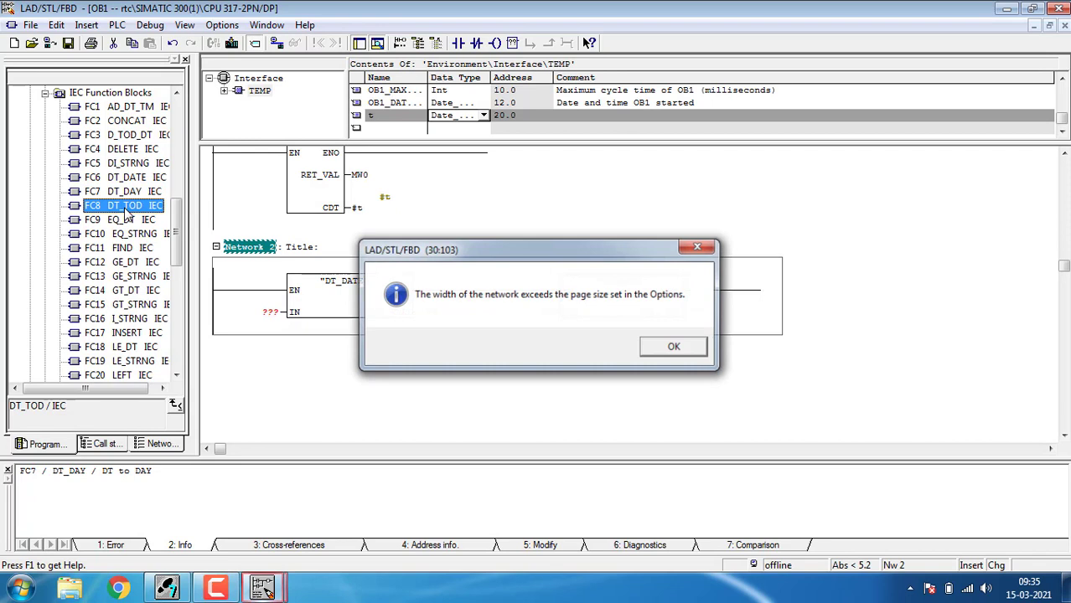
click(673, 346)
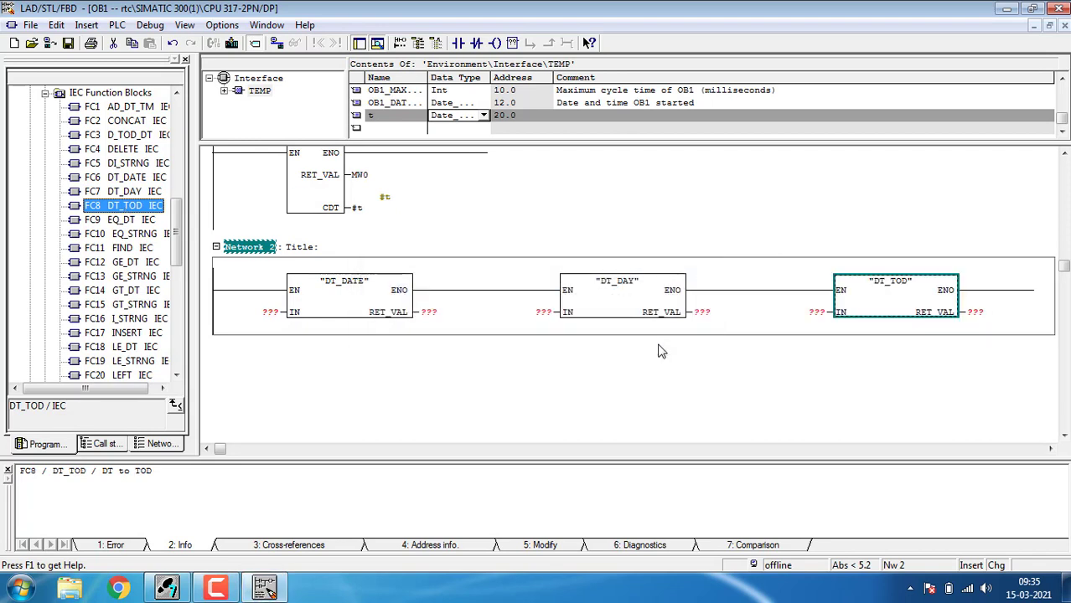
mouse_move(1068, 155)
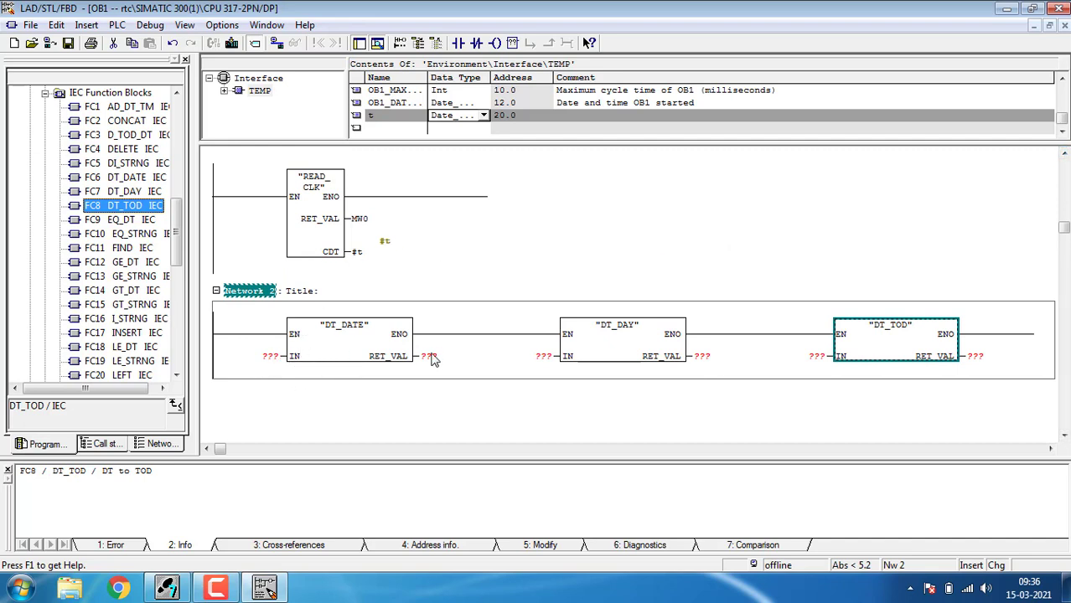
mouse_move(371, 250)
text(#t)
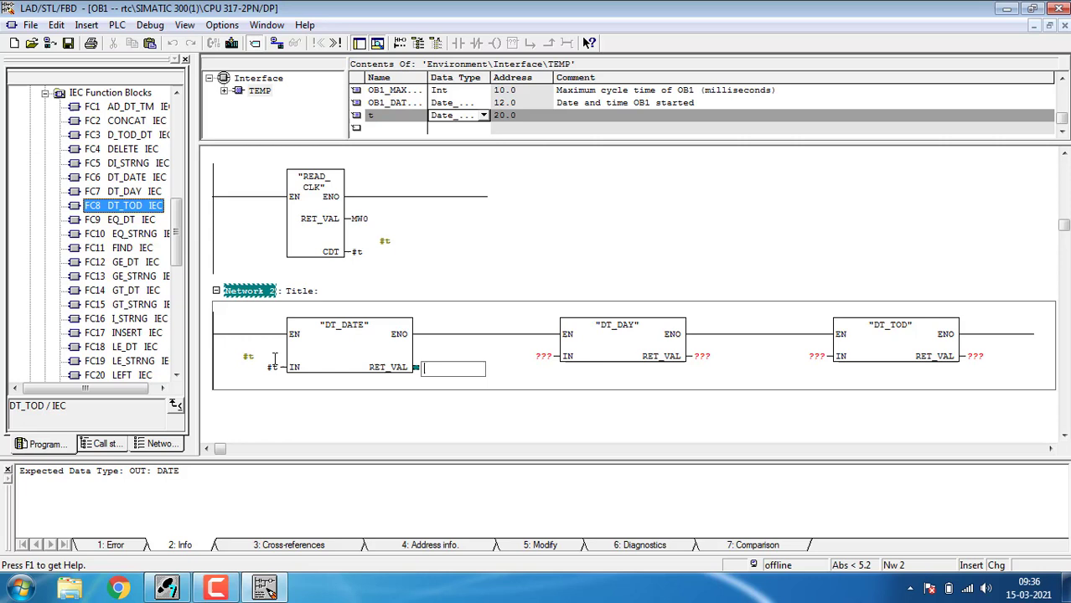
Enter the MW2, MW4 and MD10 result addresses for the Network 2 blocks.
text(m)
click(545, 356)
text(#t)
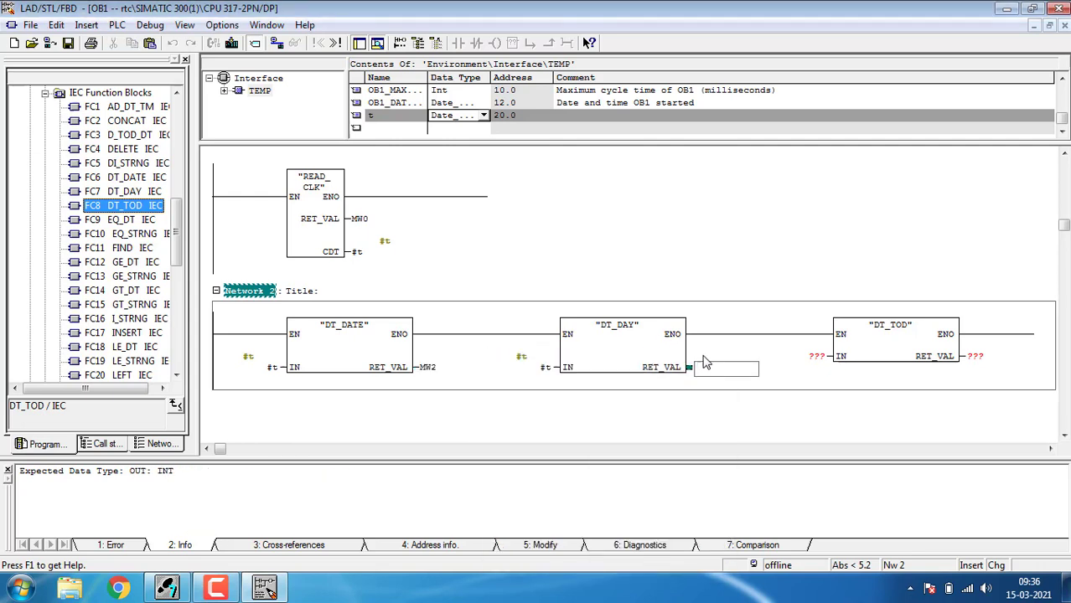
click(725, 368)
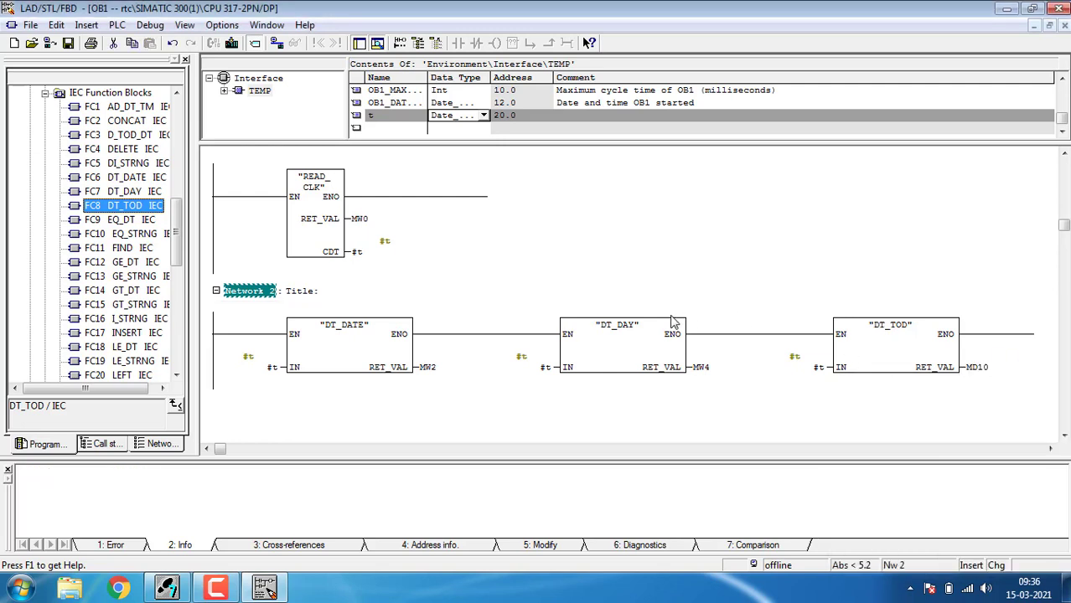
mouse_move(352, 392)
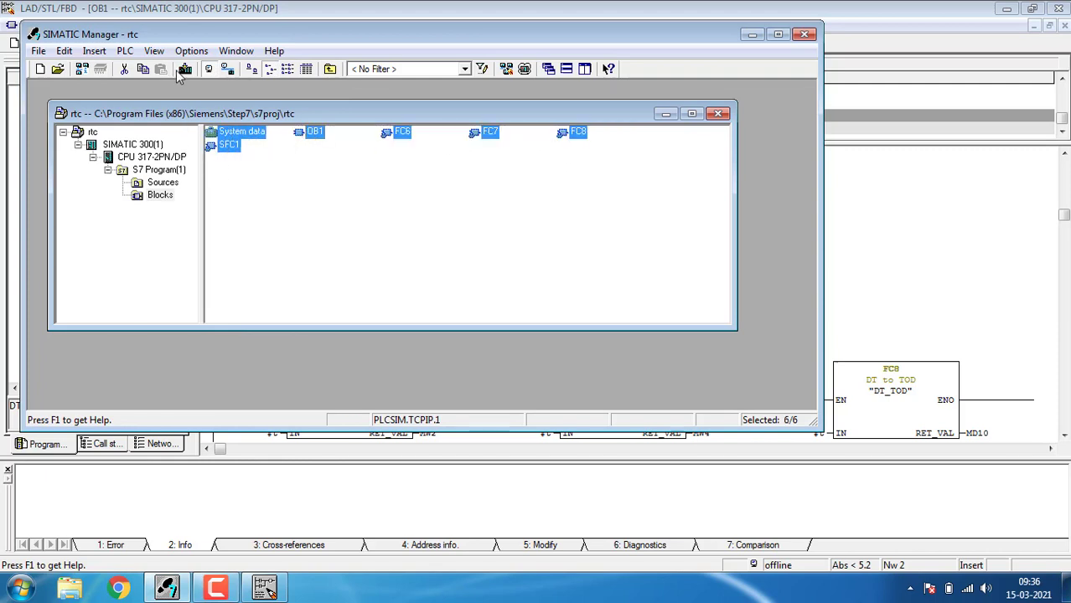
Start PLCSIM and download the blocks, replacing the module's system data.
click(184, 69)
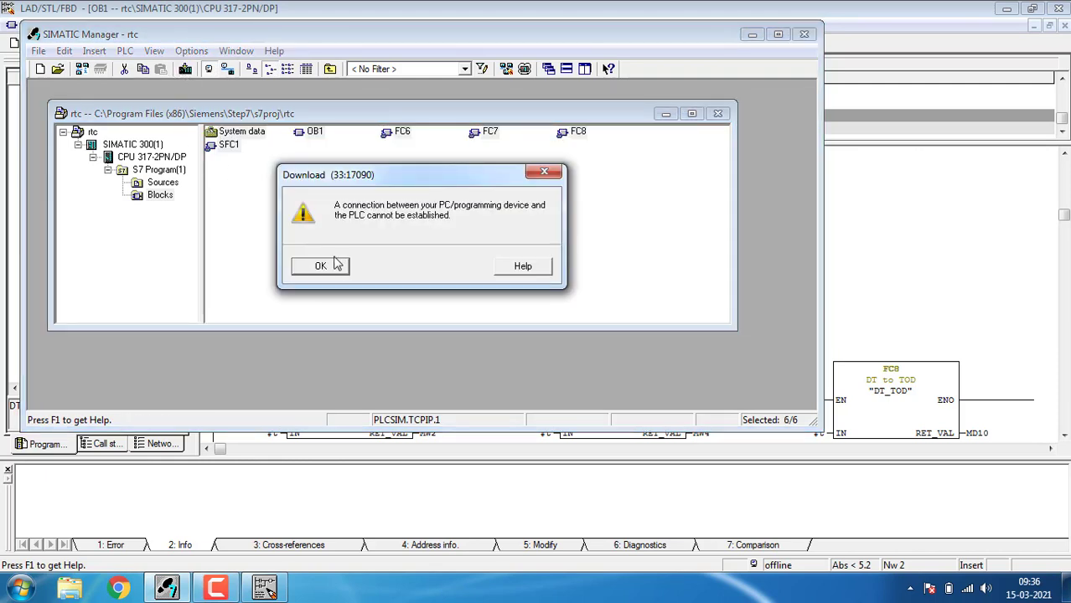
click(320, 266)
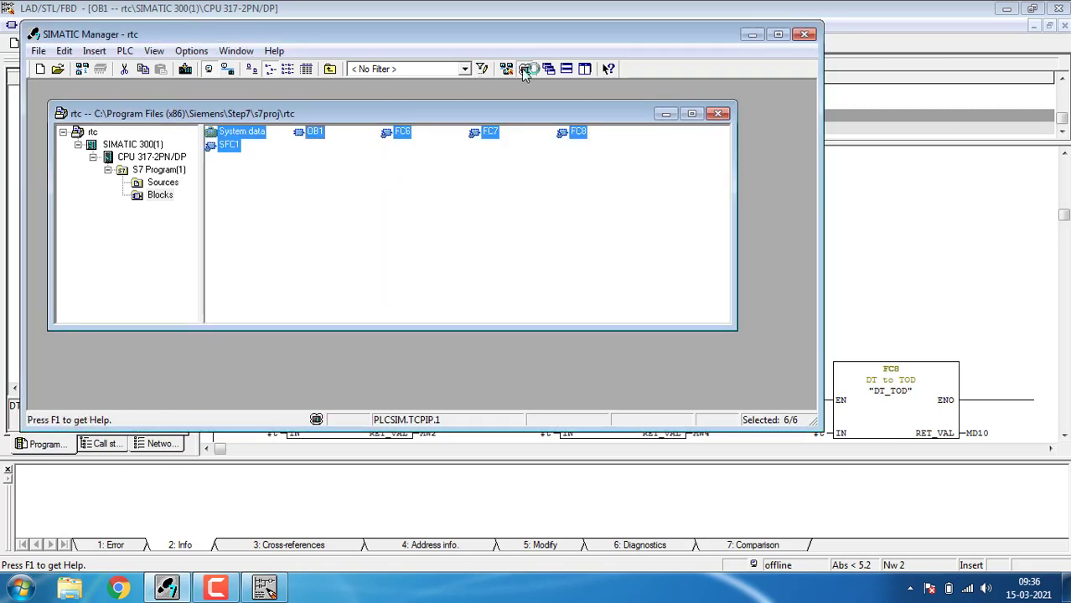
click(528, 68)
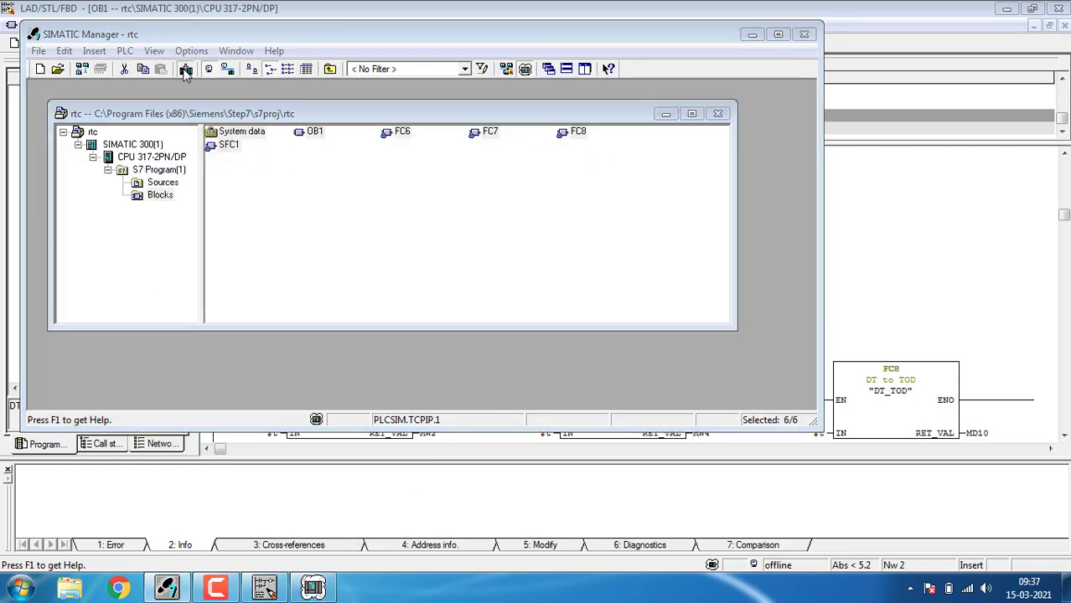
click(184, 69)
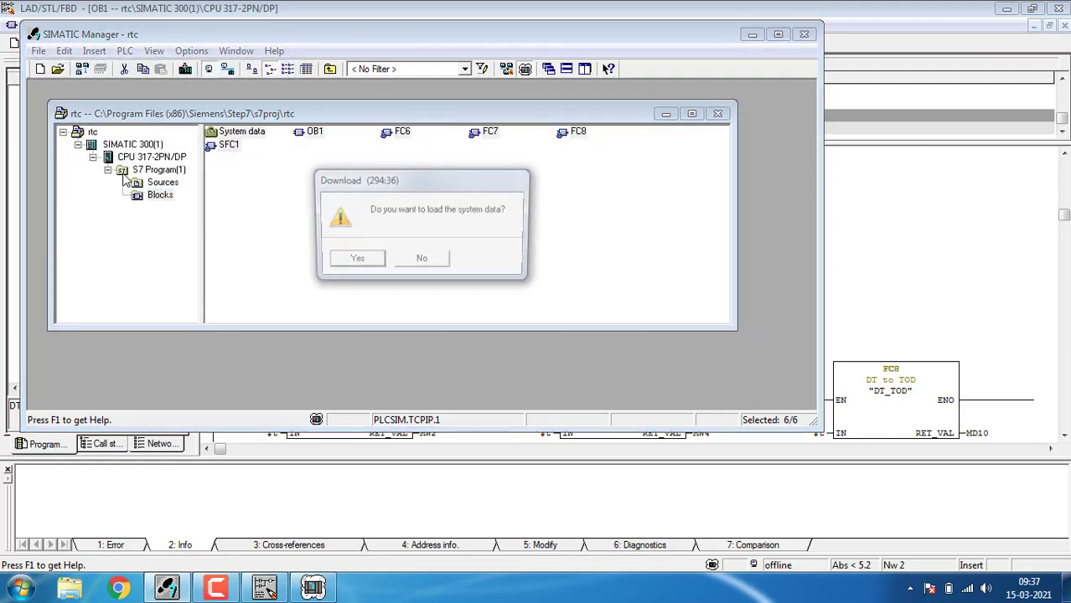
click(357, 258)
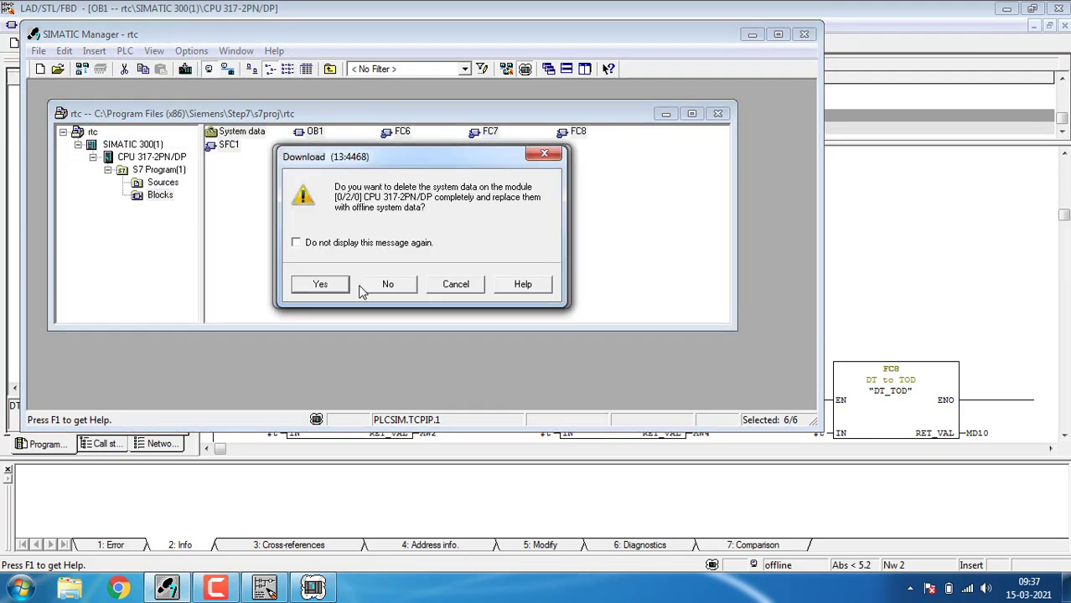
click(319, 284)
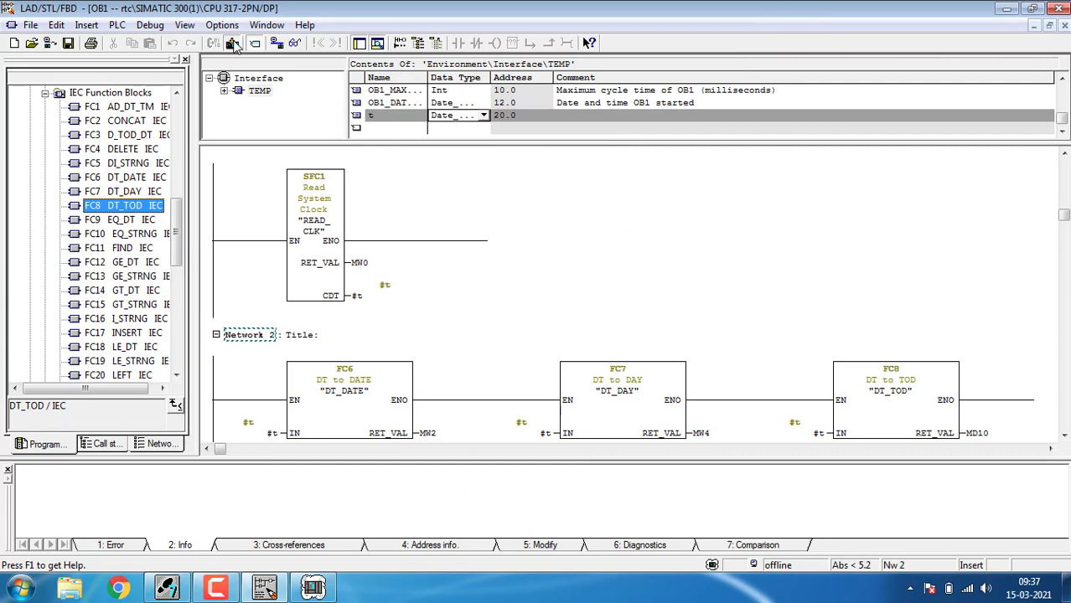
Download OB1 to PLCSIM again, overwriting the old block, and monitor its networks live.
click(232, 44)
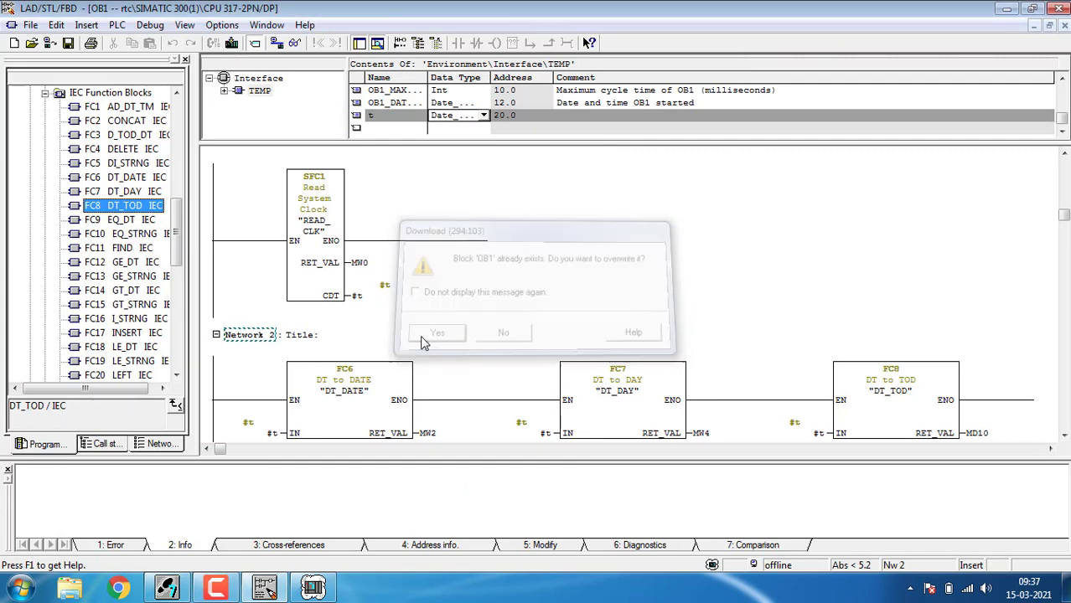
click(437, 332)
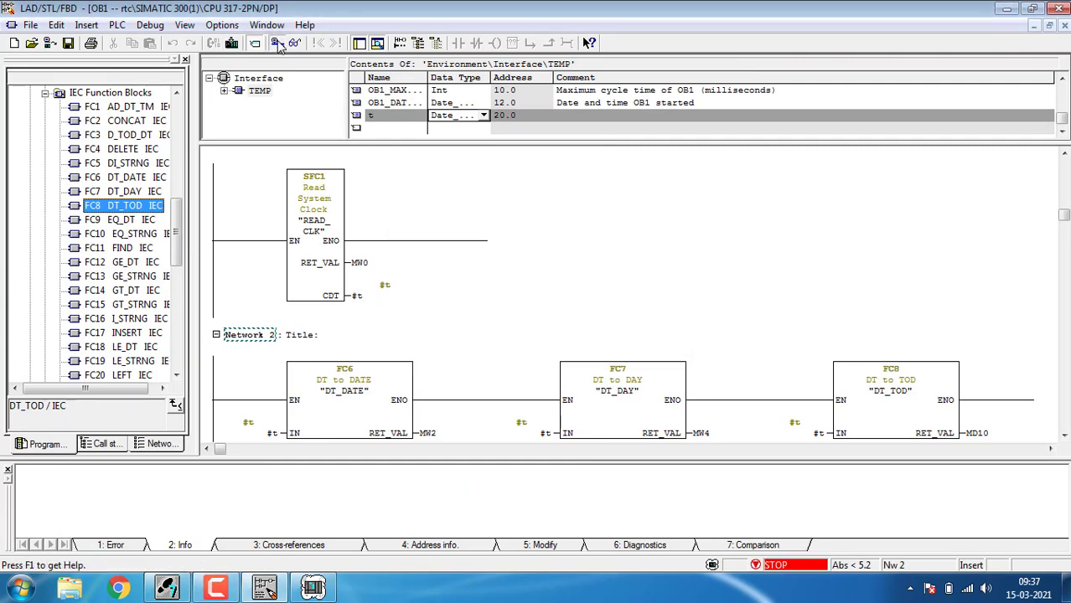
click(294, 43)
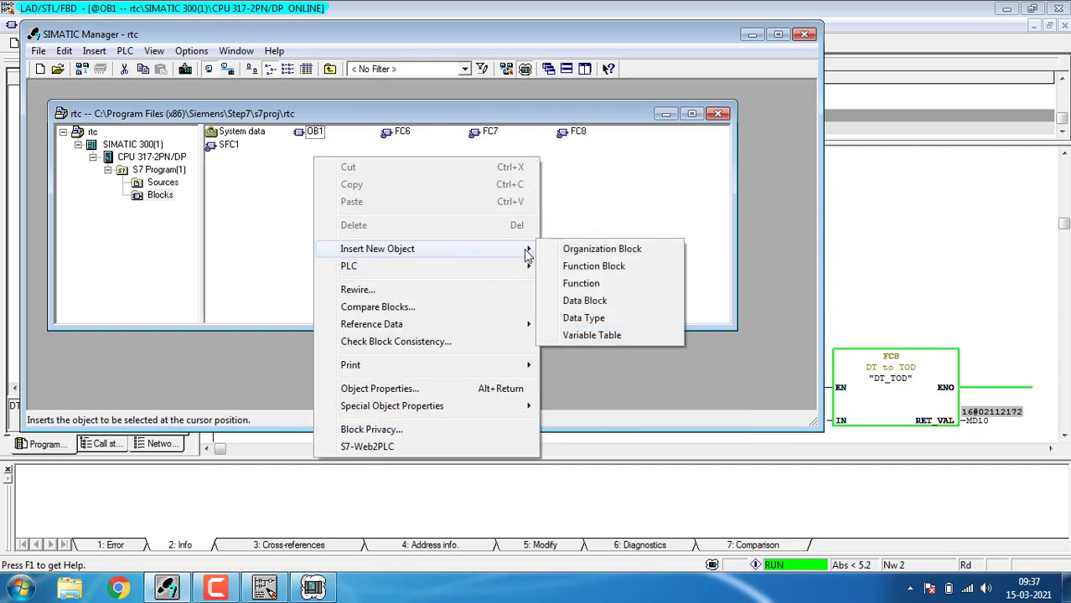
mouse_move(591, 335)
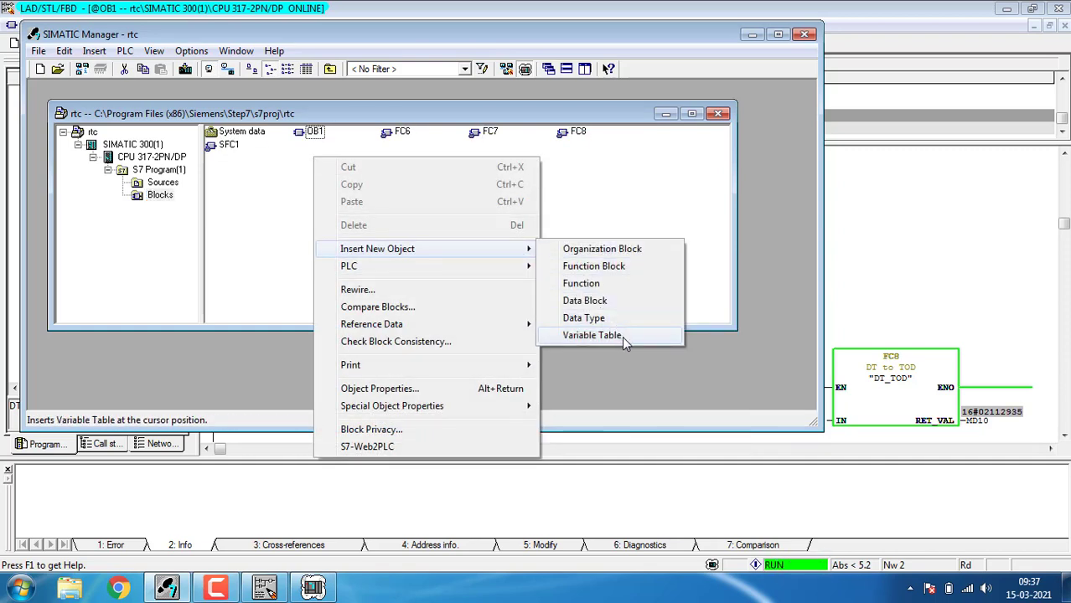
Insert the variable table VAT_1 into the rtc Blocks folder and open it.
click(591, 335)
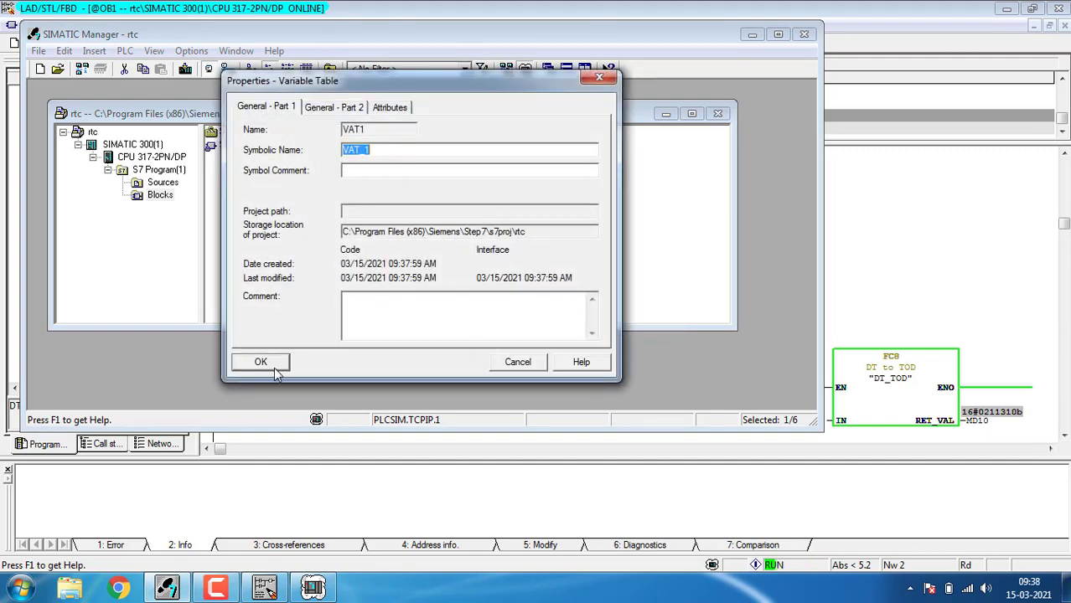
click(260, 361)
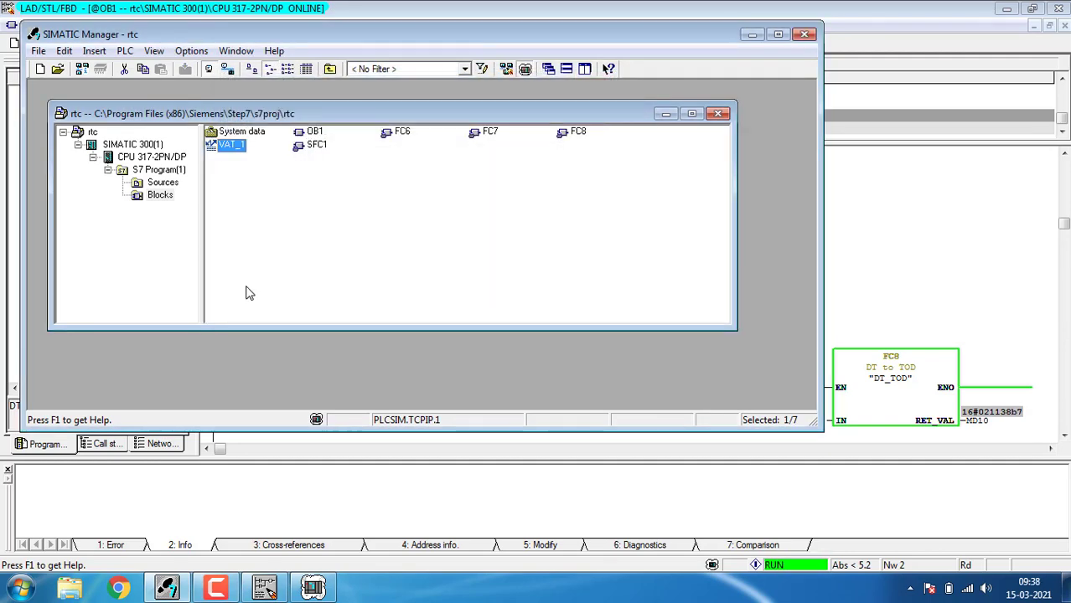
double_click(231, 144)
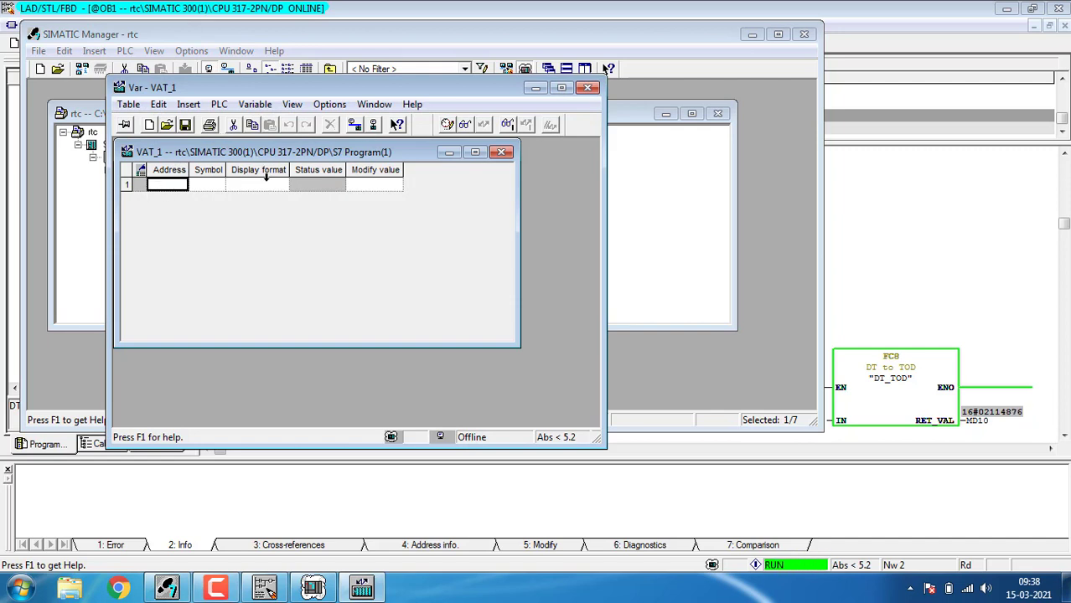
mouse_move(172, 186)
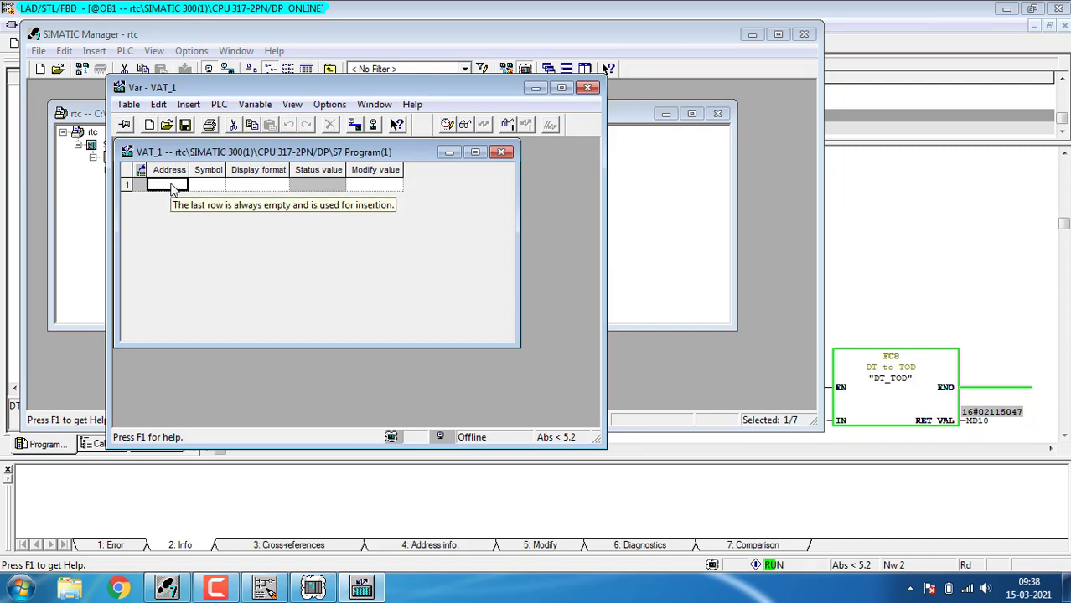
Enter the addresses MW 2, MW 4 and MD 10 in VAT_1.
text(mw)
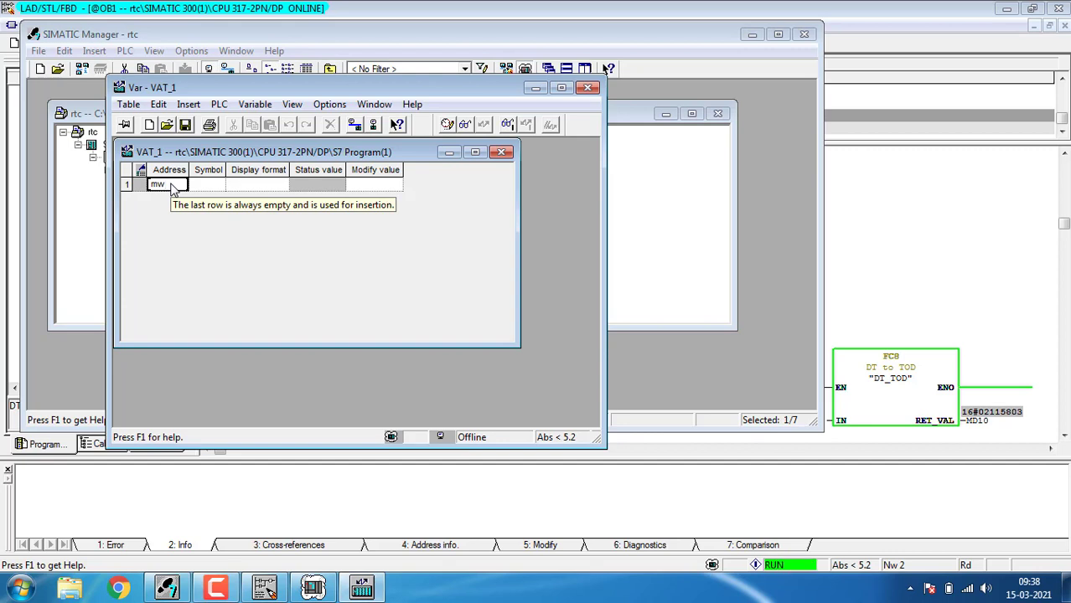
key(Return)
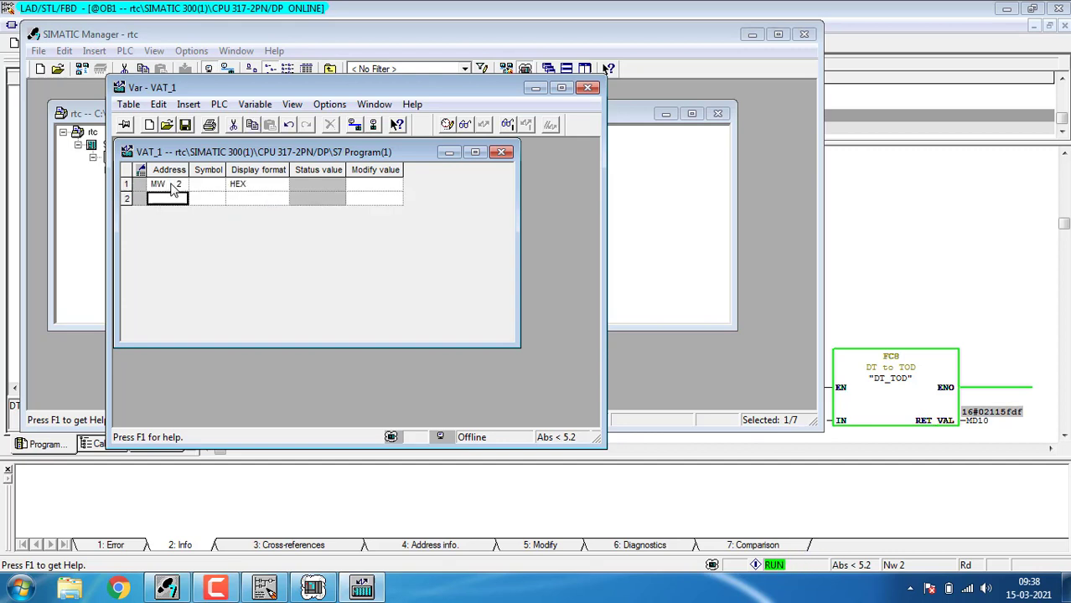
text(mw)
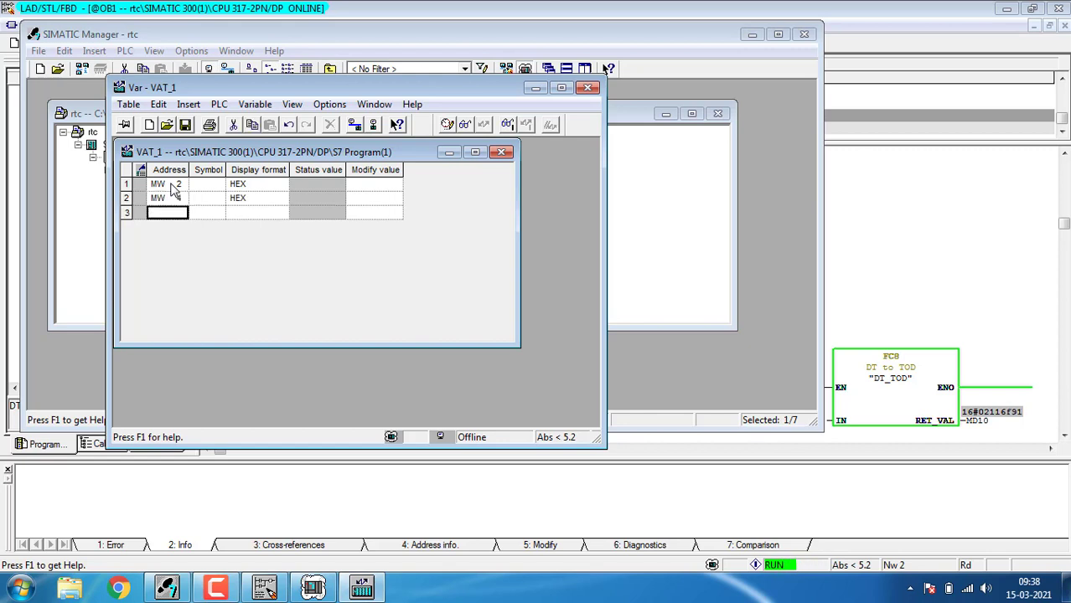
text(MD 10)
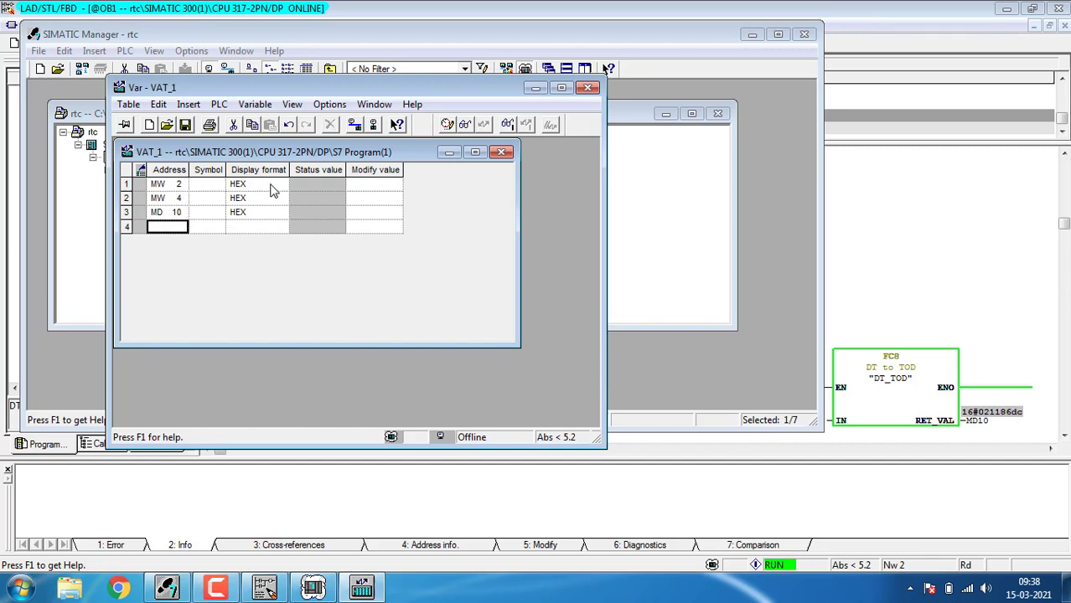
Set the display format of MW 2 to DATE and MD 10 to TIME.
right_click(237, 184)
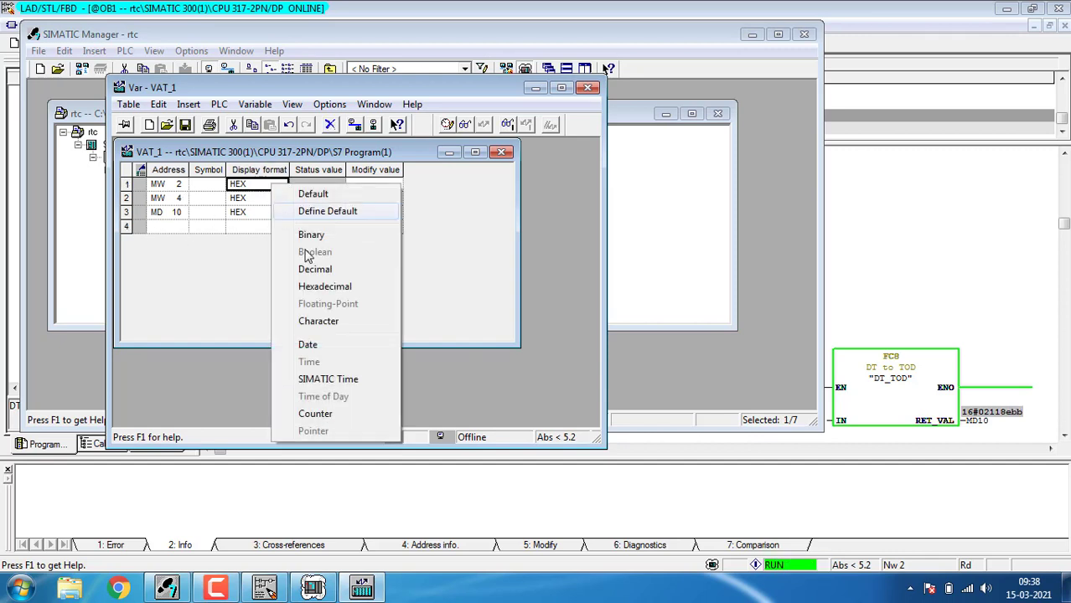
click(307, 345)
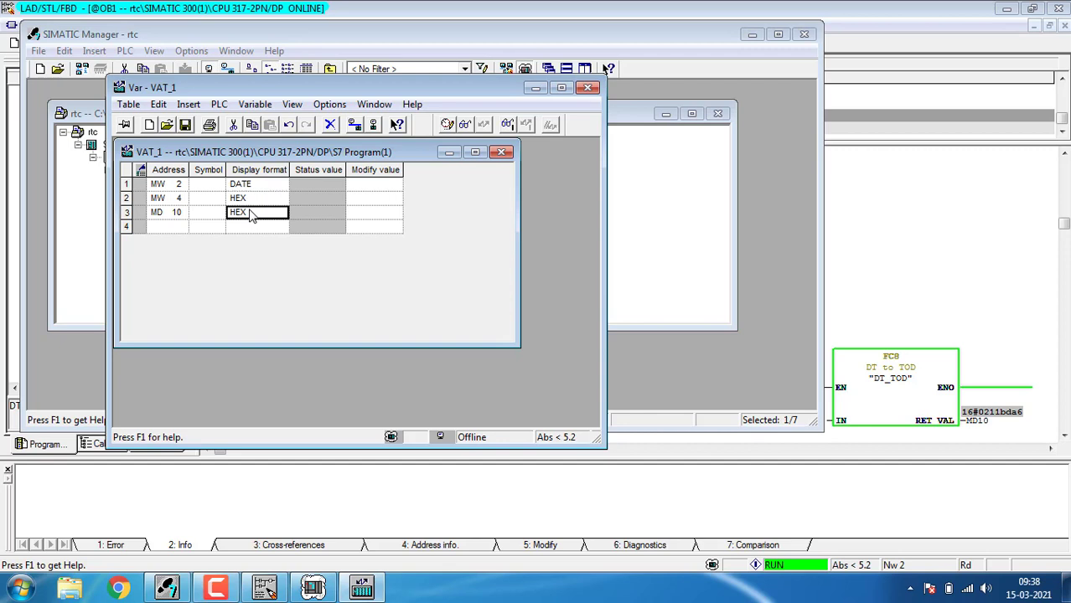
right_click(237, 212)
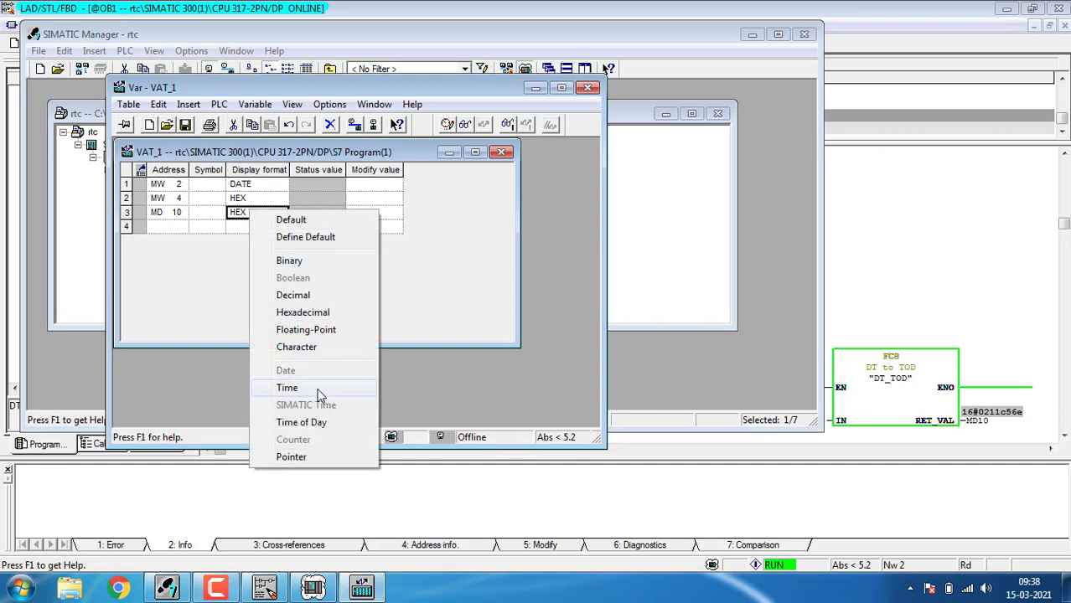
click(287, 387)
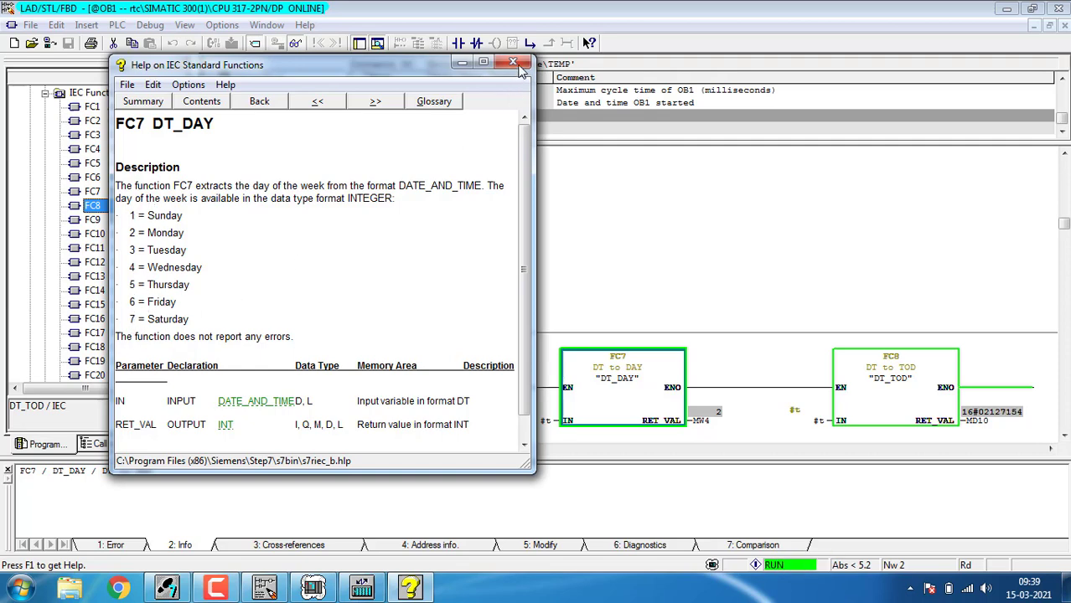
Close the FC7 DT_DAY help window after reading the weekday numbering.
click(513, 63)
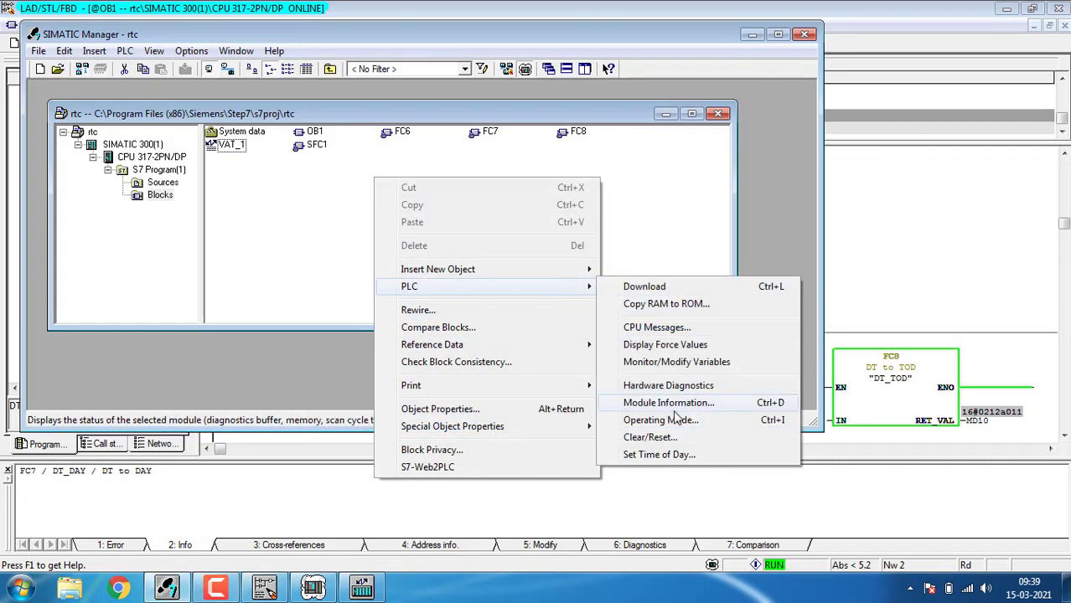
Check the simulated CPU's time of day against the PC clock, then return to the block list.
click(658, 454)
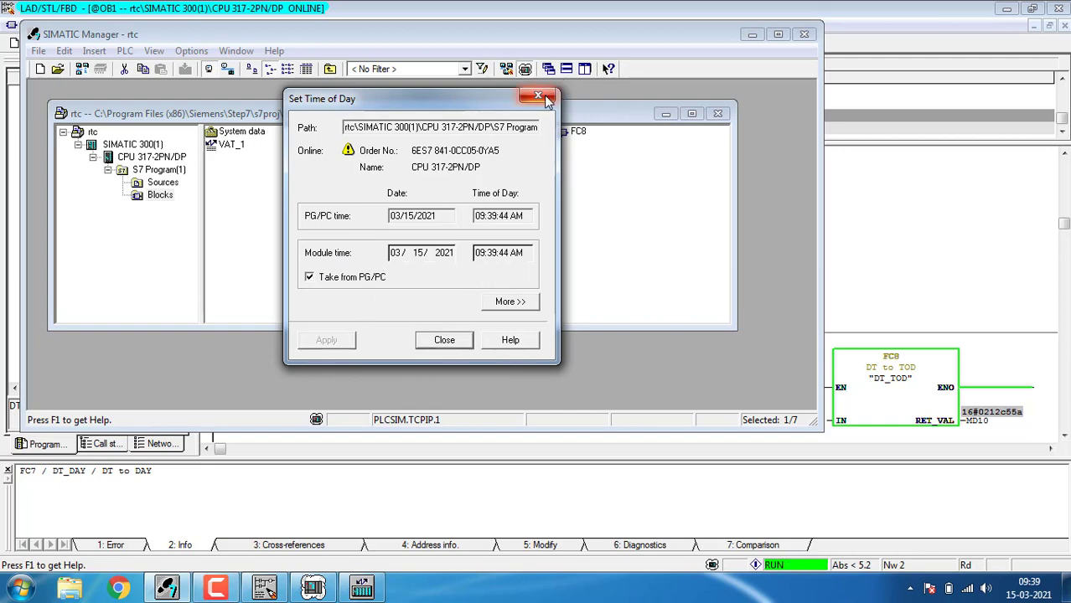
click(537, 96)
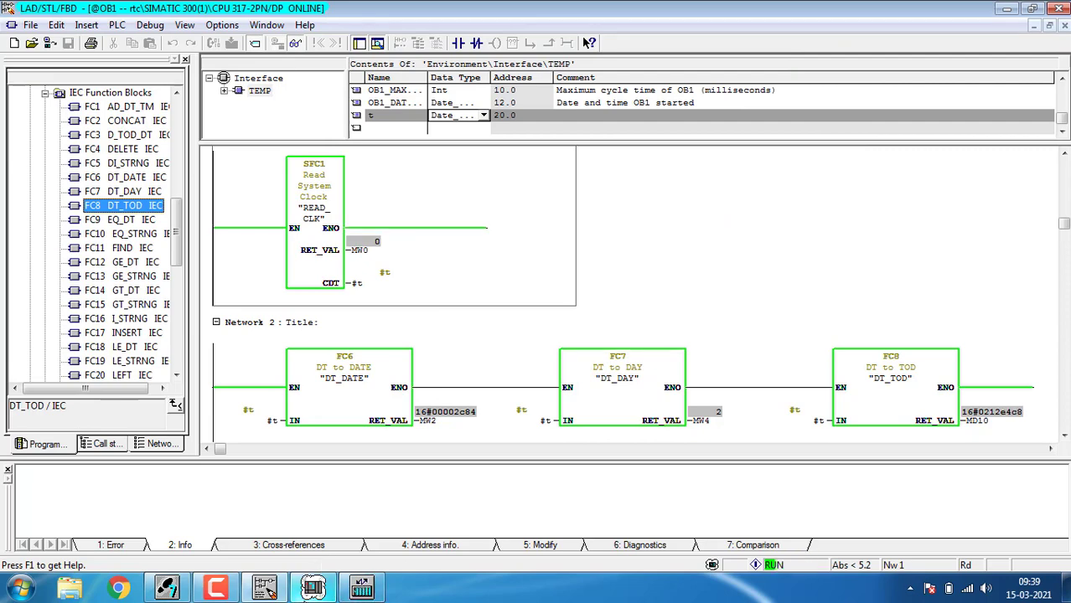
click(166, 586)
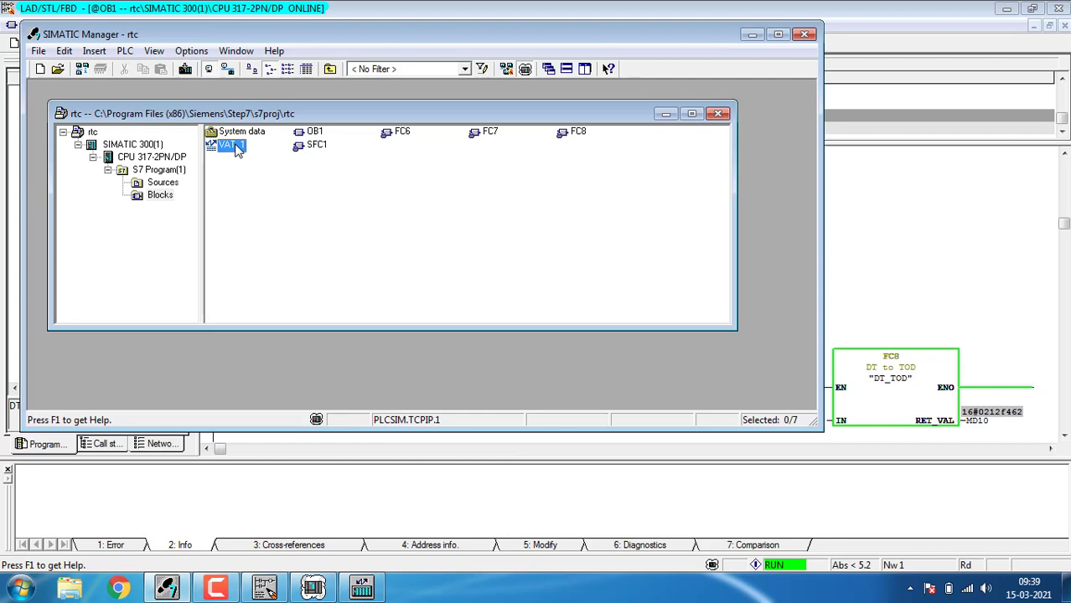
Reopen VAT_1 and add bits M 12.0, M 12.1 and M 12.2 as monitored rows.
double_click(229, 144)
text(m)
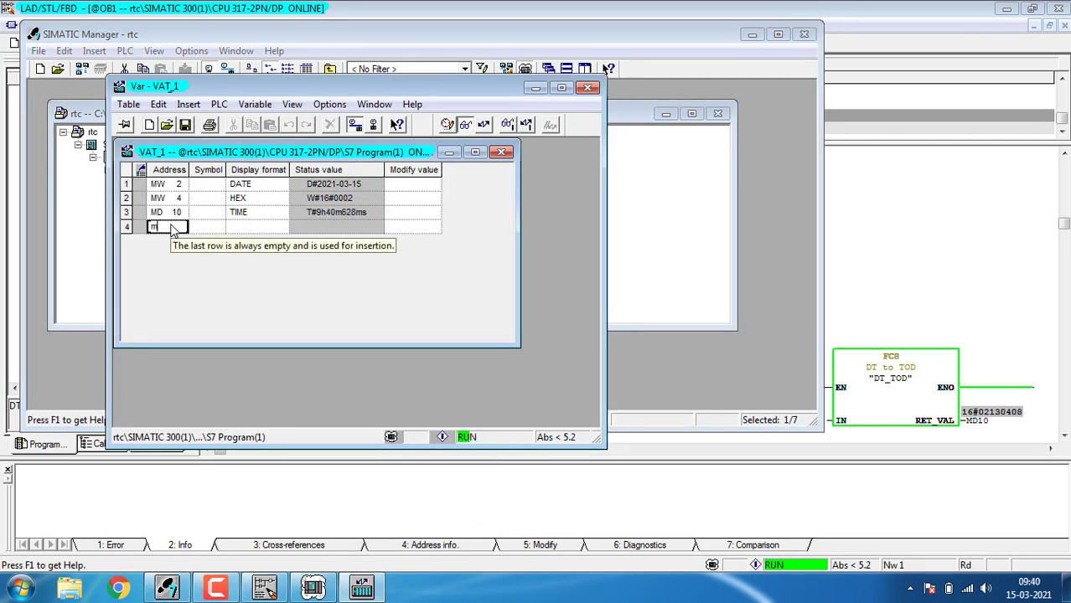
text(12.)
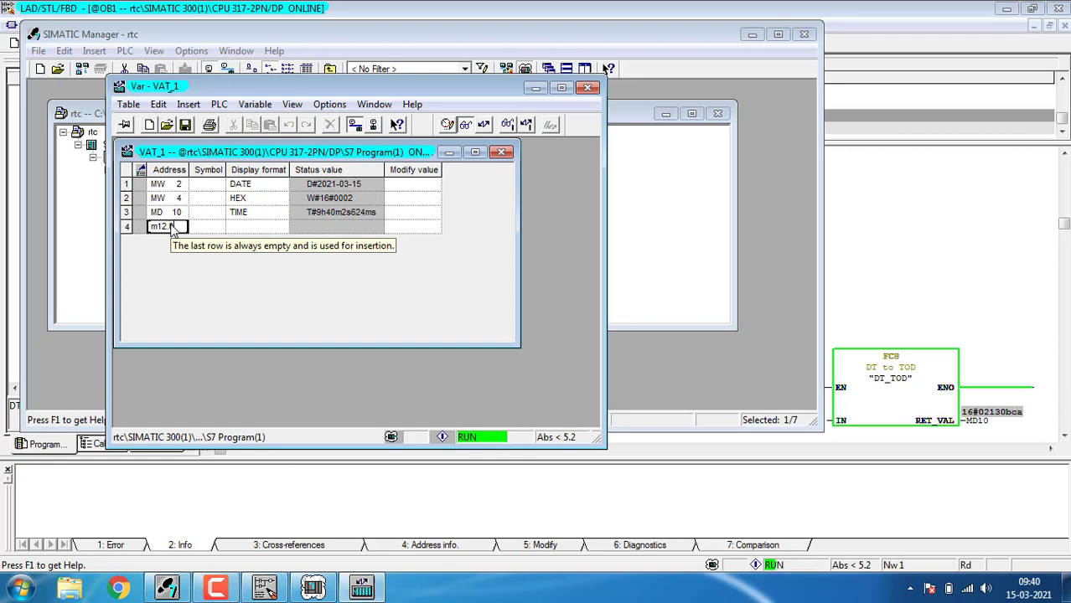
key(Return)
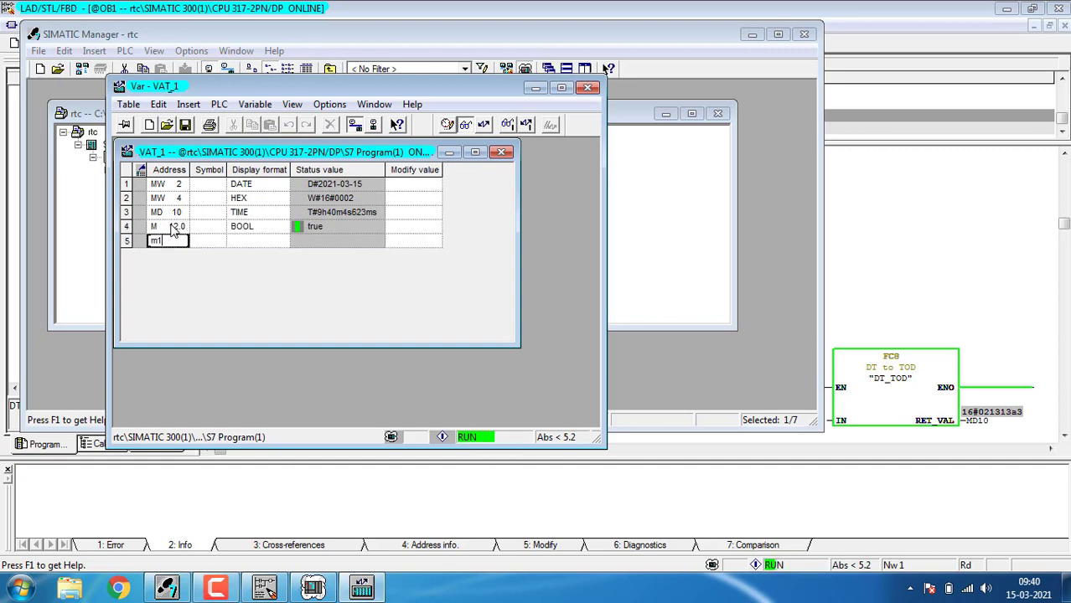
key(Return)
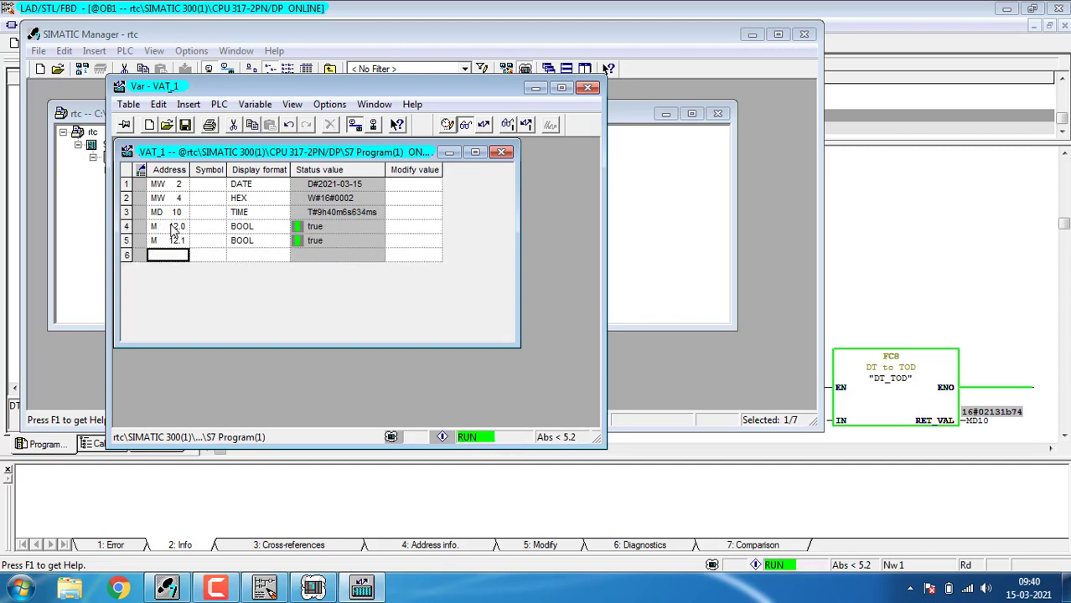
text(m12.2)
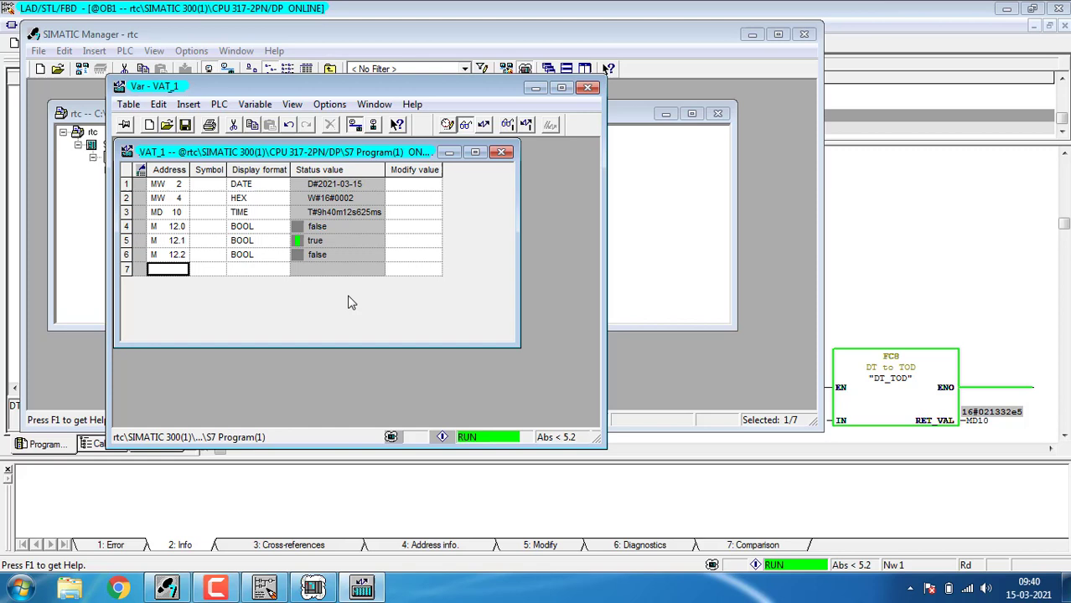
mouse_move(169, 269)
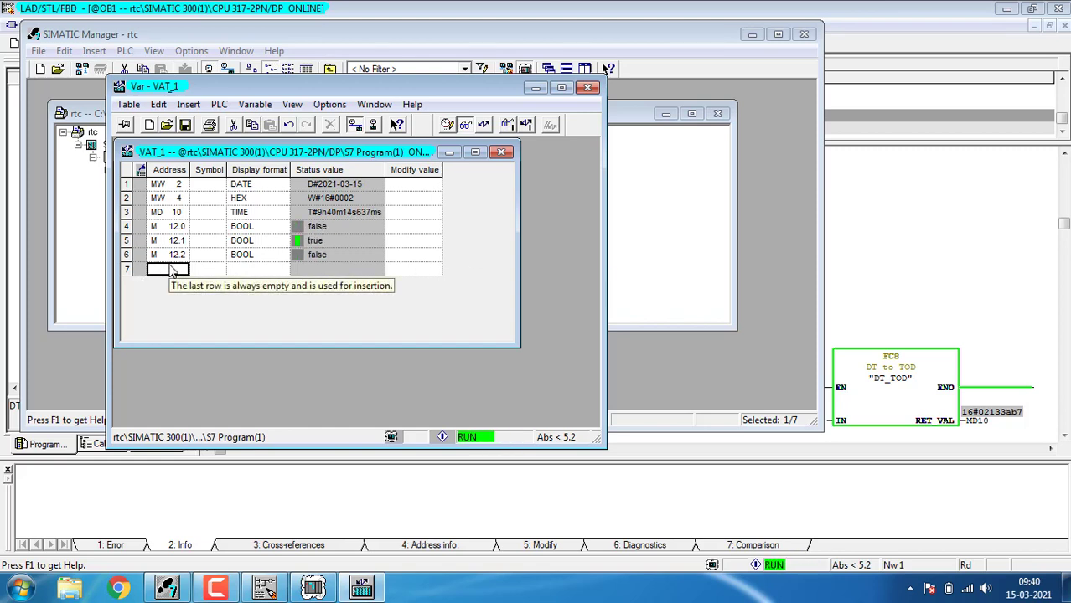
text(m12)
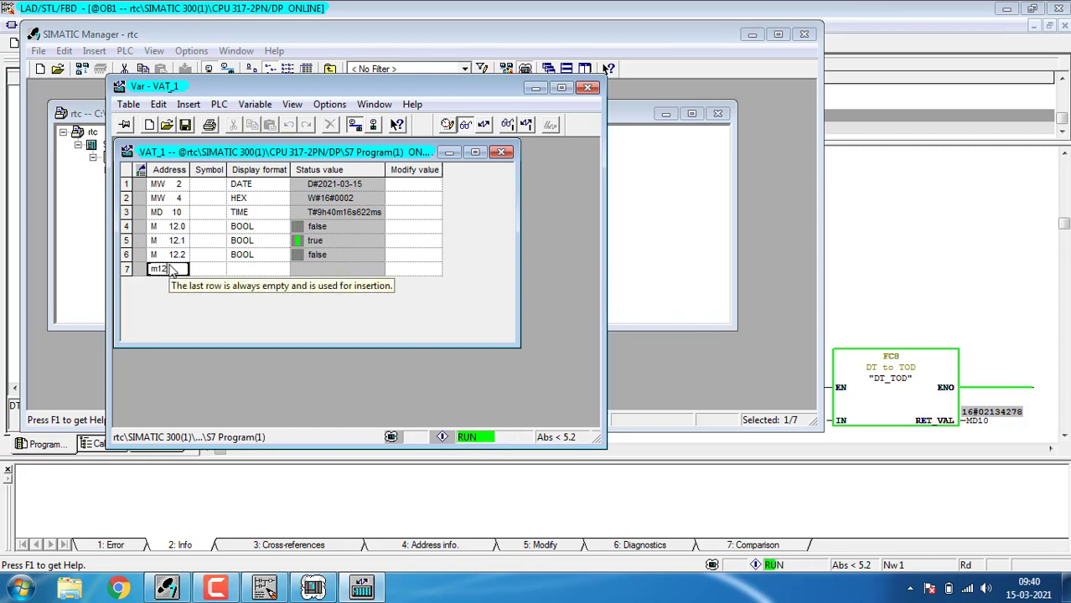